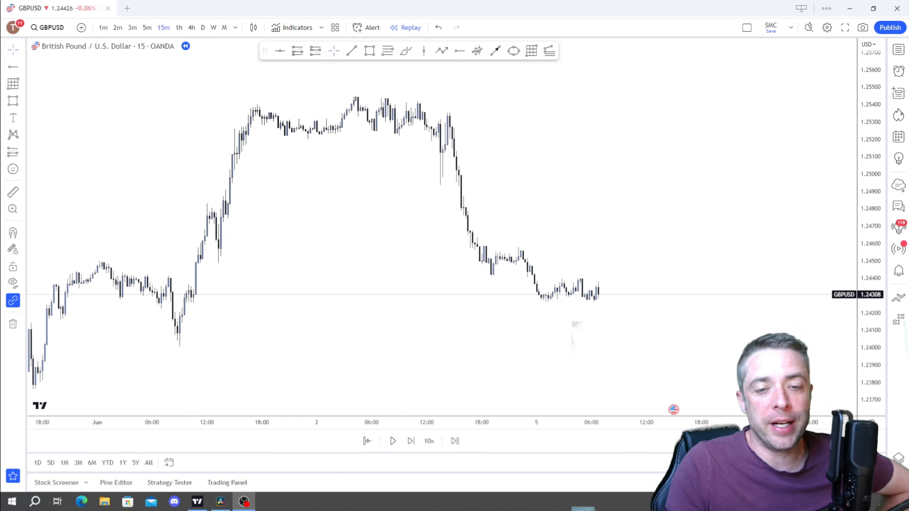
mouse_move(615, 347)
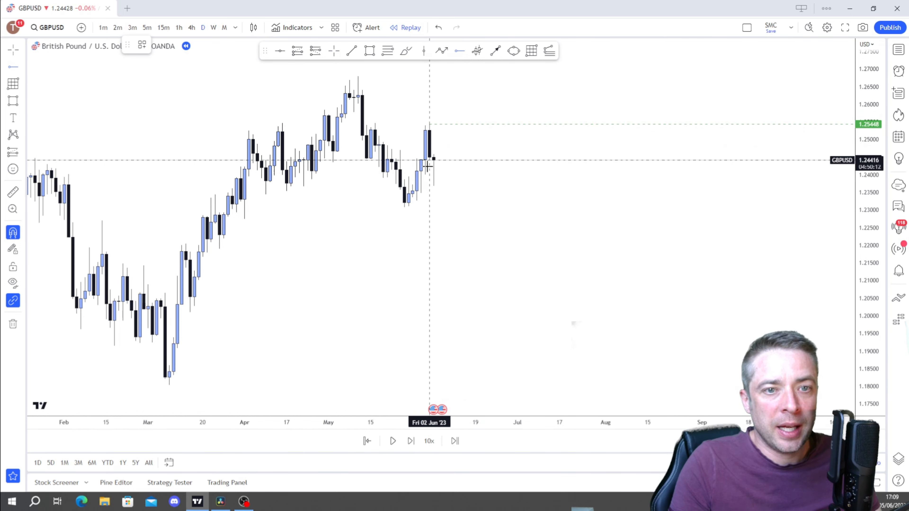
Apply the PDH template to the high level and confirm the Fibonacci retracement settings.
right_click(429, 124)
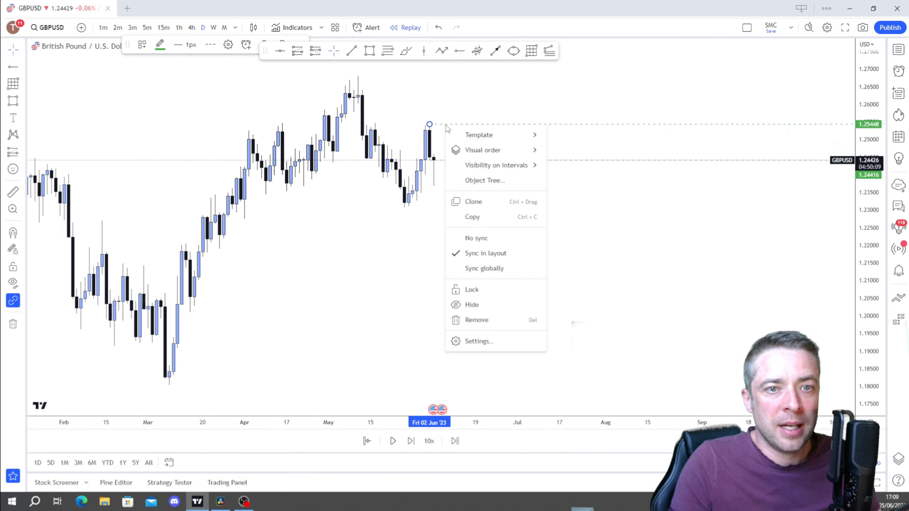
click(479, 134)
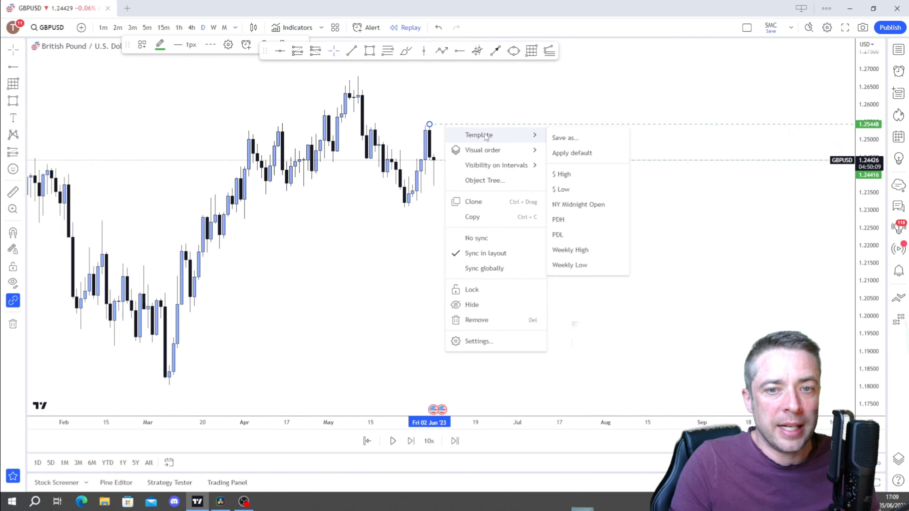
click(479, 341)
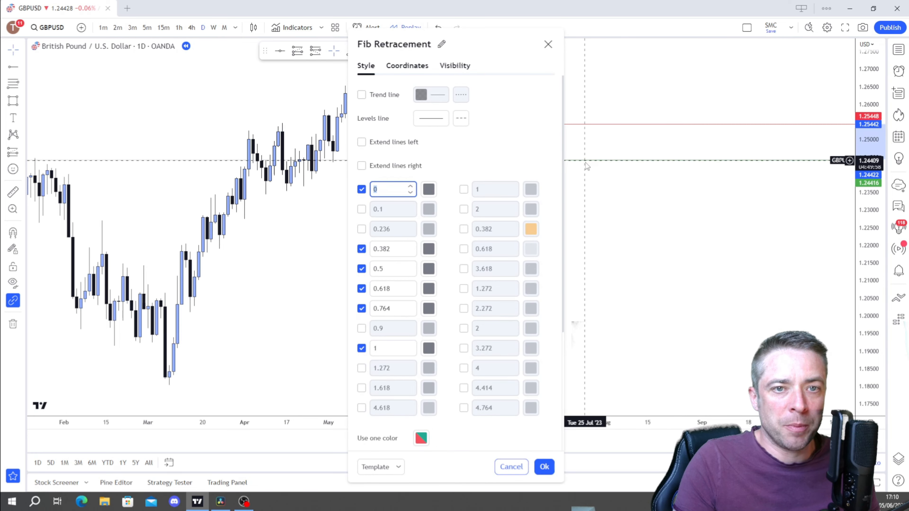
click(543, 467)
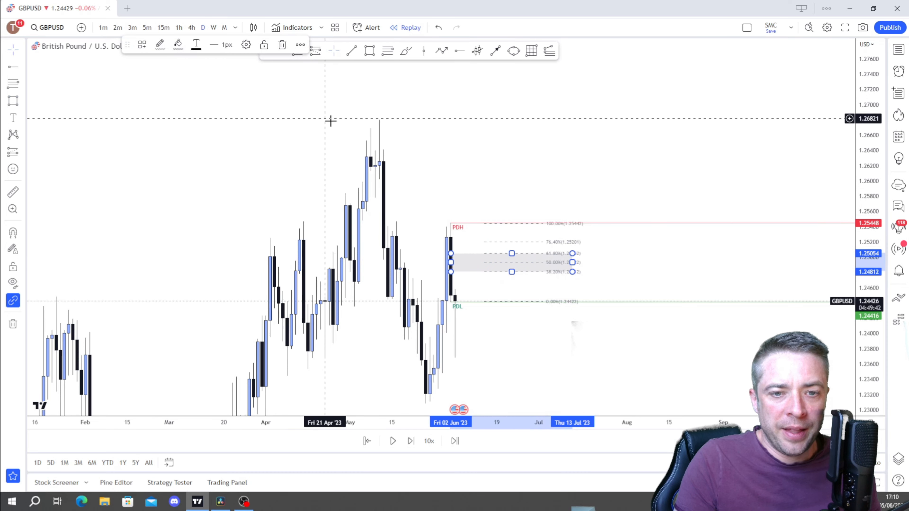
Restyle the retracement as an orange Equilibrium Zone box via its saved template.
click(141, 45)
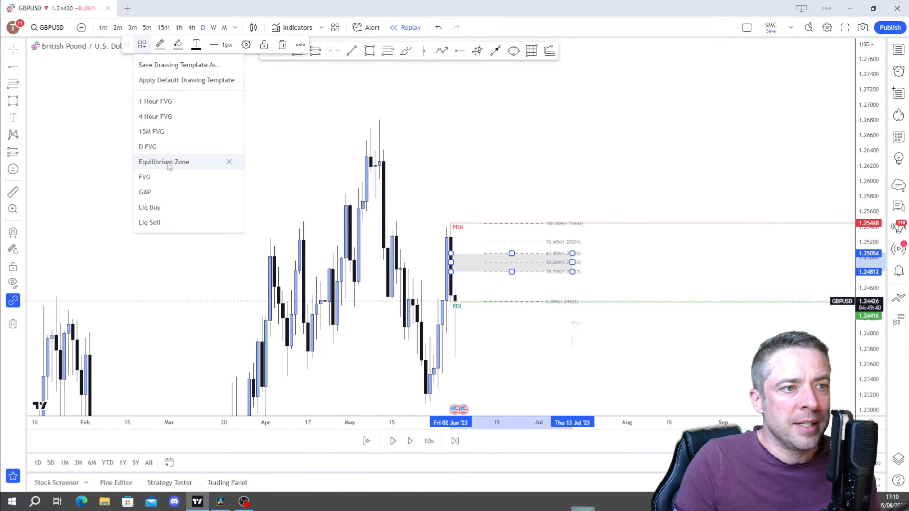
click(165, 162)
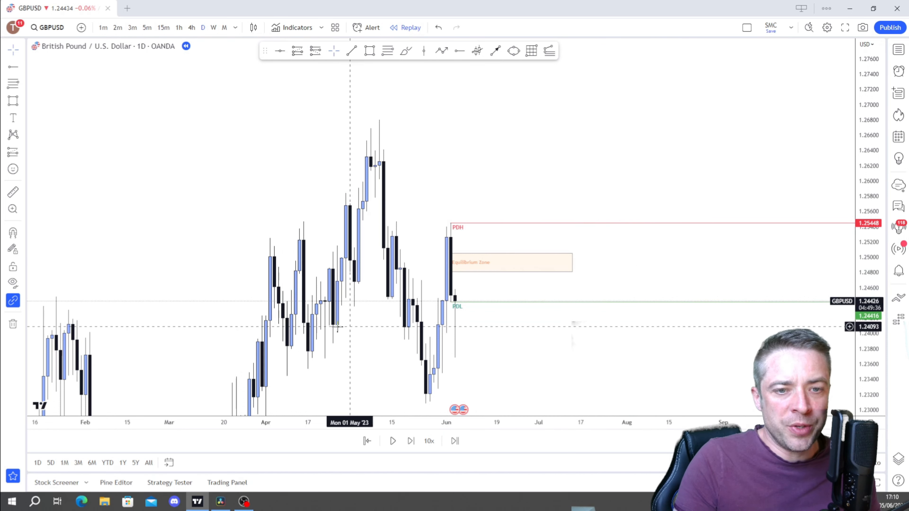
mouse_move(522, 280)
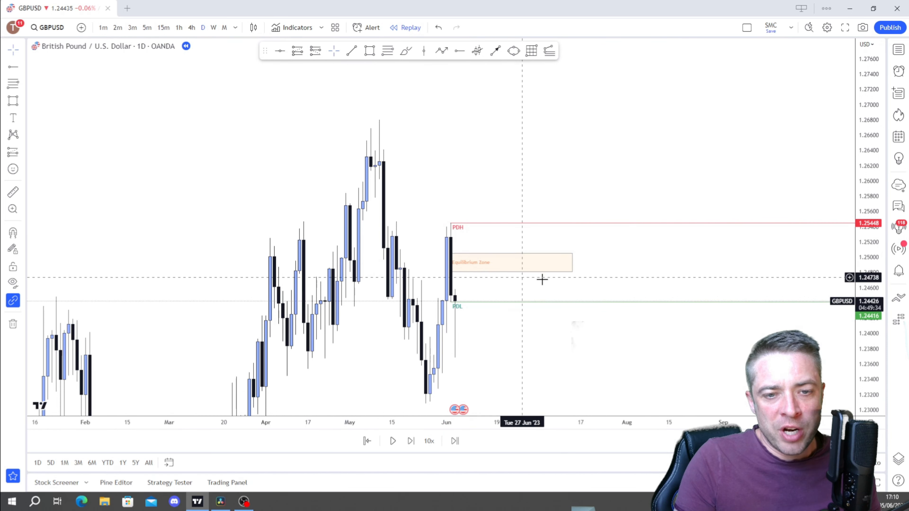
click(511, 262)
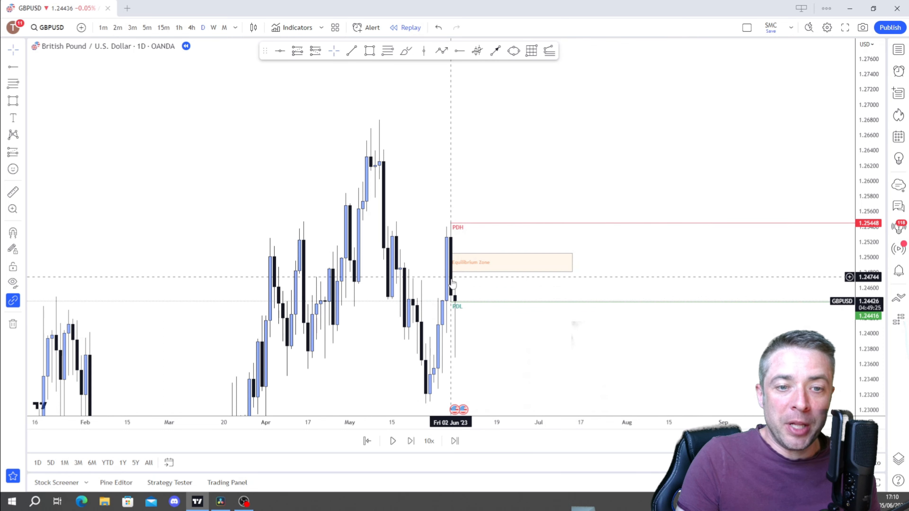
mouse_move(475, 338)
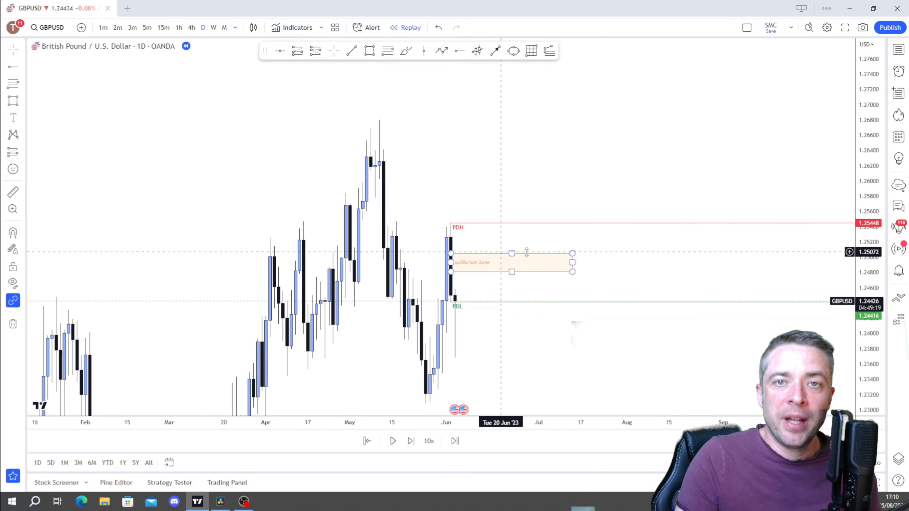
mouse_move(527, 258)
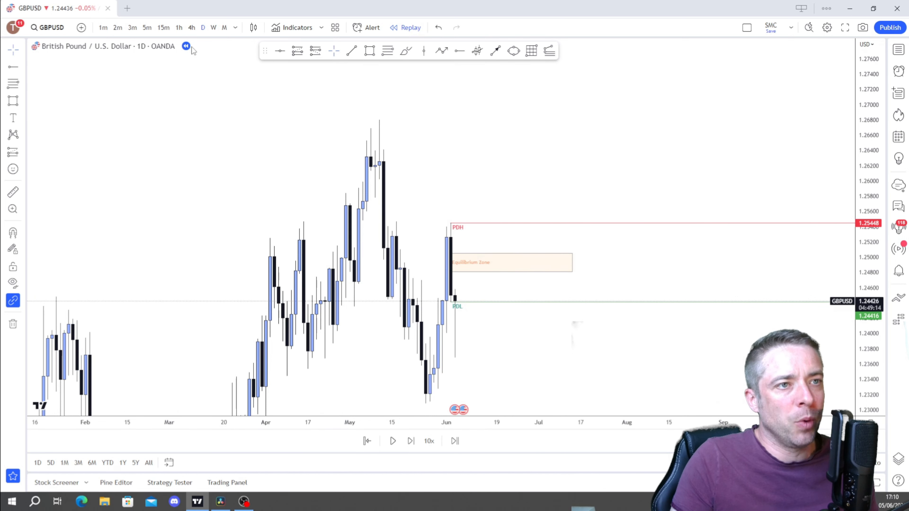
mouse_move(627, 362)
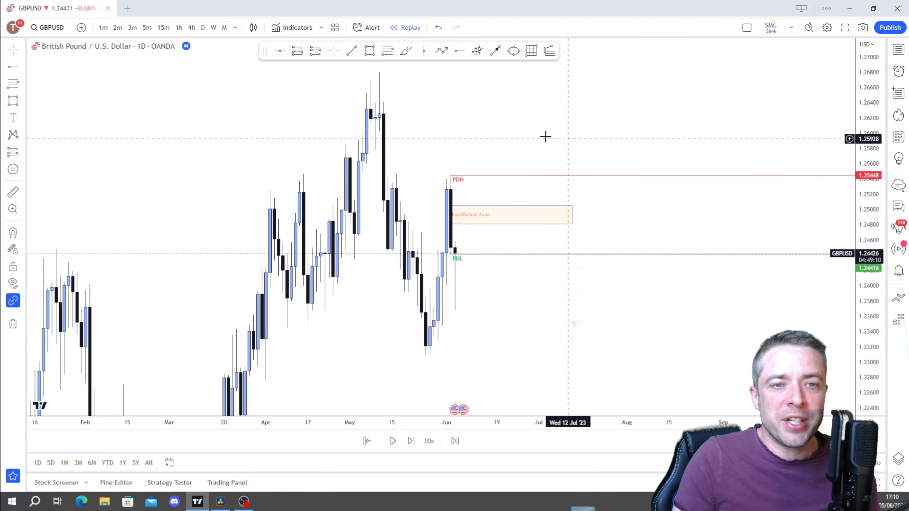
Draw the D FVG box above PDH and place a $$$ liquidity line at the mid-May high.
click(369, 51)
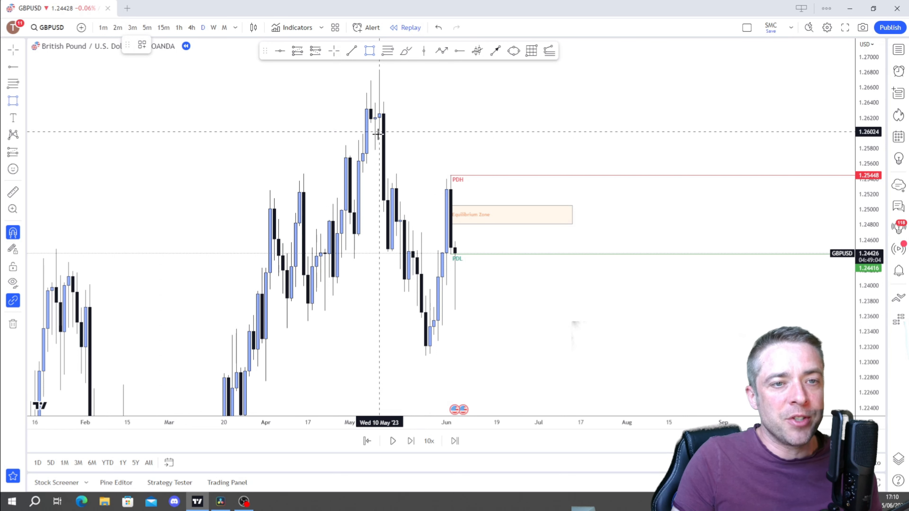
mouse_move(387, 180)
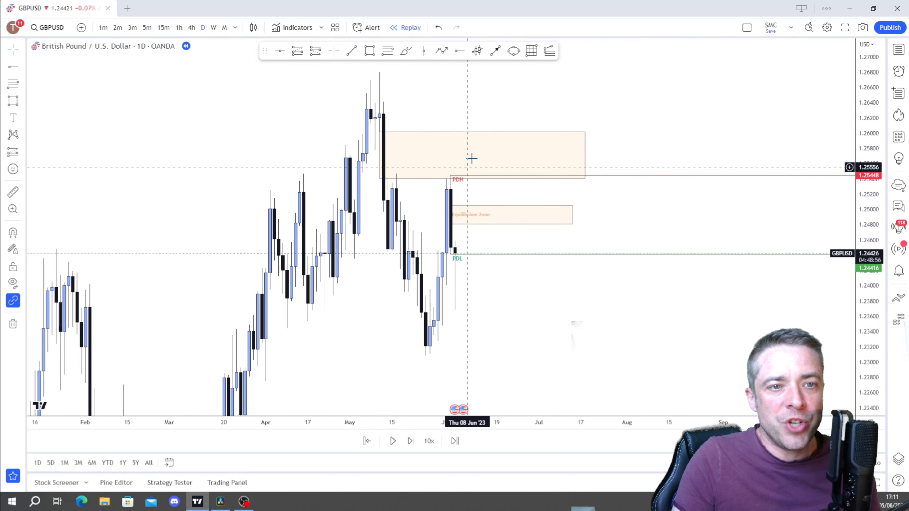
click(482, 155)
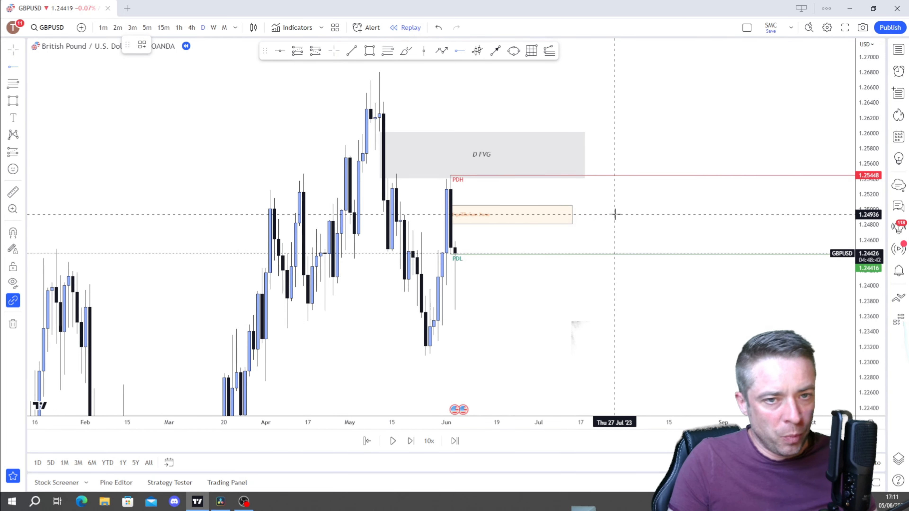
mouse_move(469, 358)
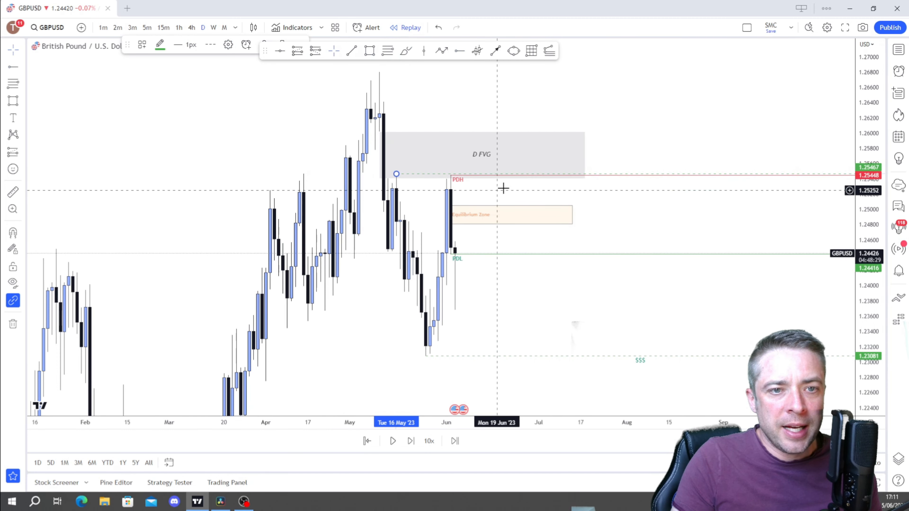
click(142, 44)
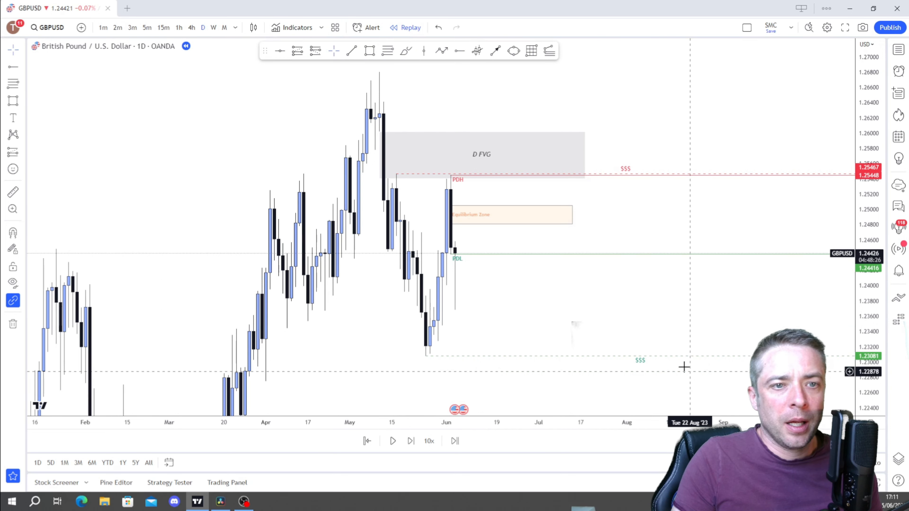
mouse_move(512, 315)
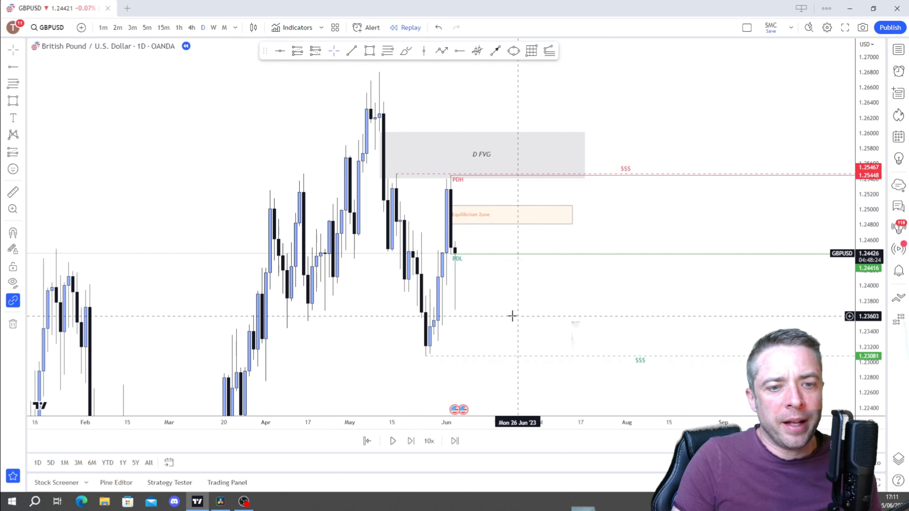
mouse_move(452, 325)
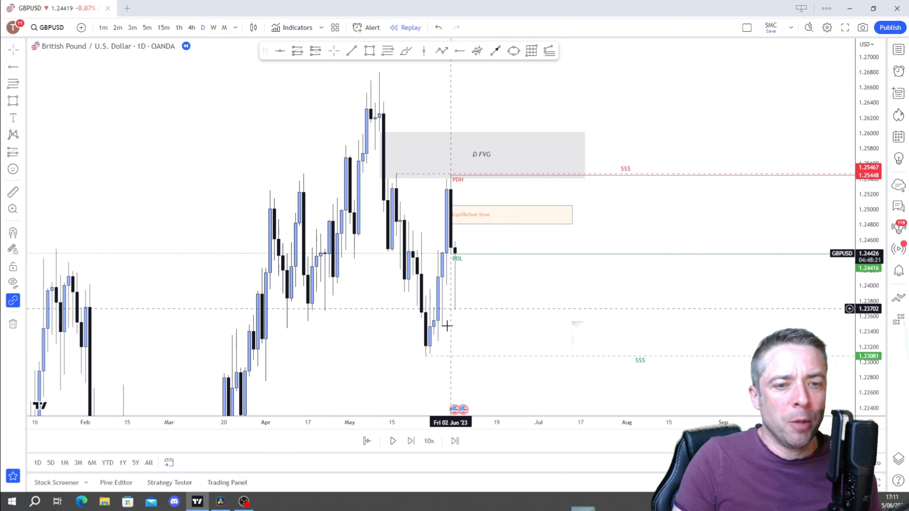
click(192, 27)
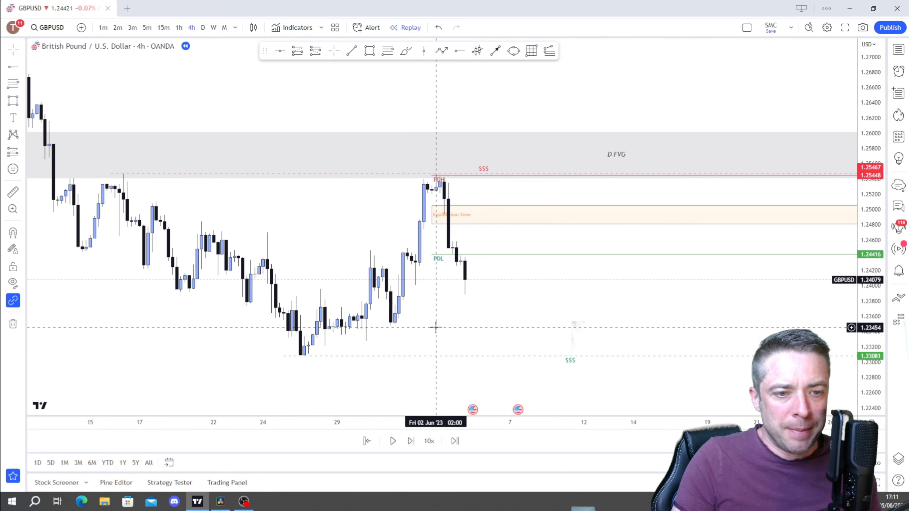
mouse_move(458, 52)
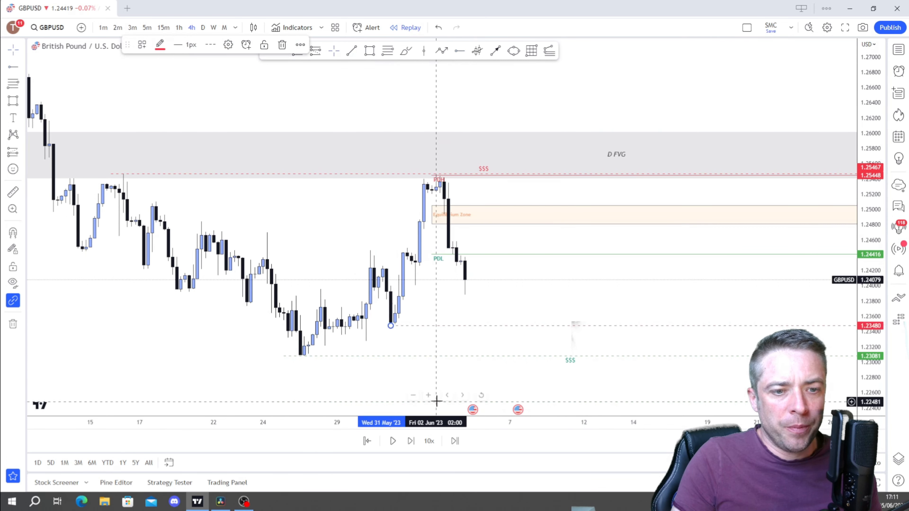
Mark the 31 May and 26 May lows as $$$ liquidity lines and finish the grey 4 HR FVG box.
click(141, 44)
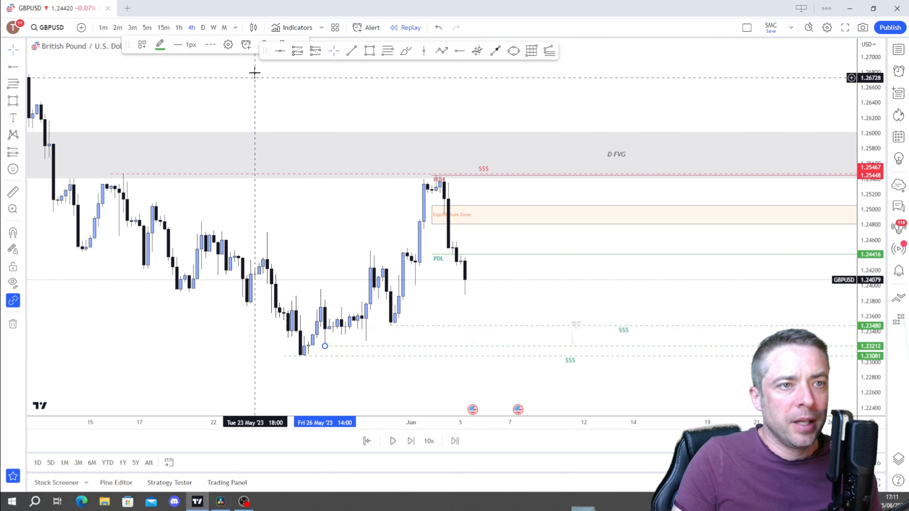
click(142, 44)
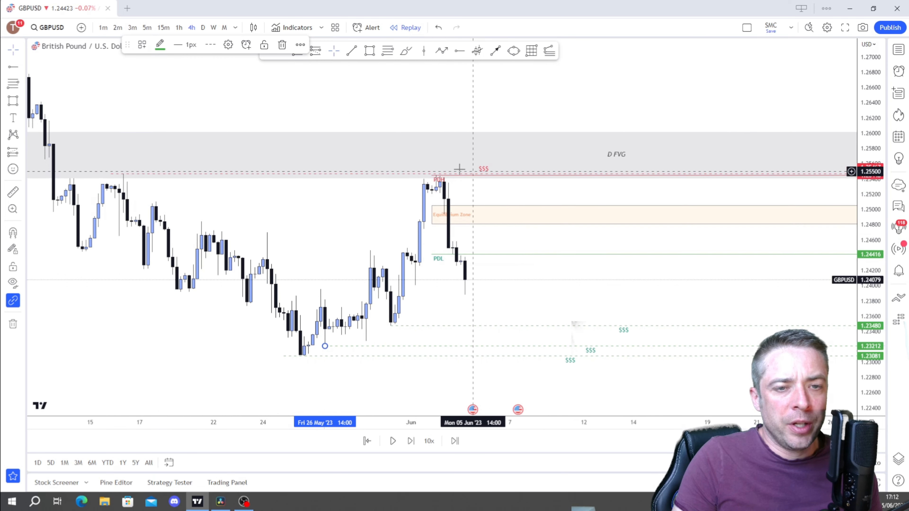
mouse_move(443, 194)
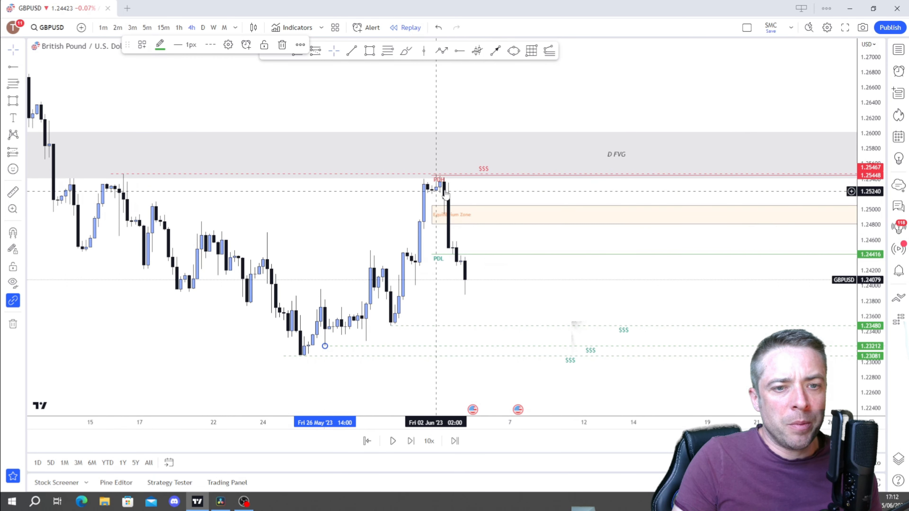
mouse_move(477, 226)
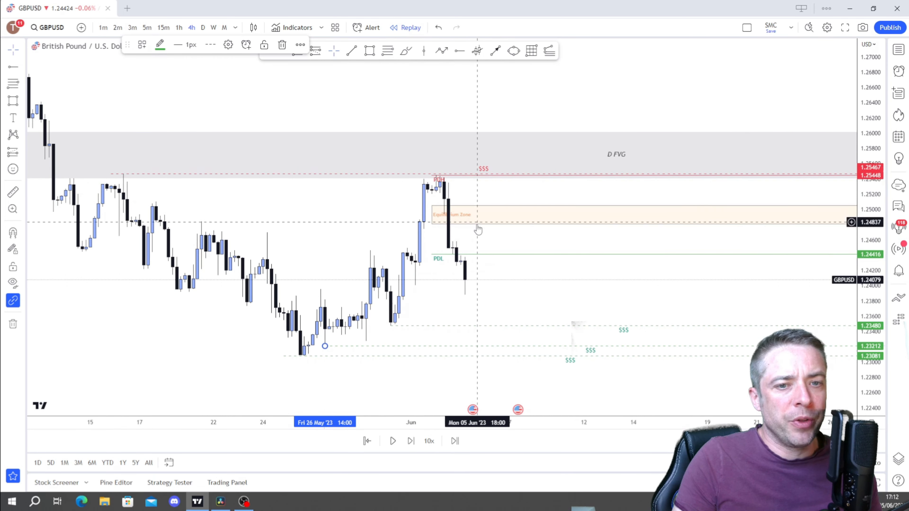
mouse_move(302, 63)
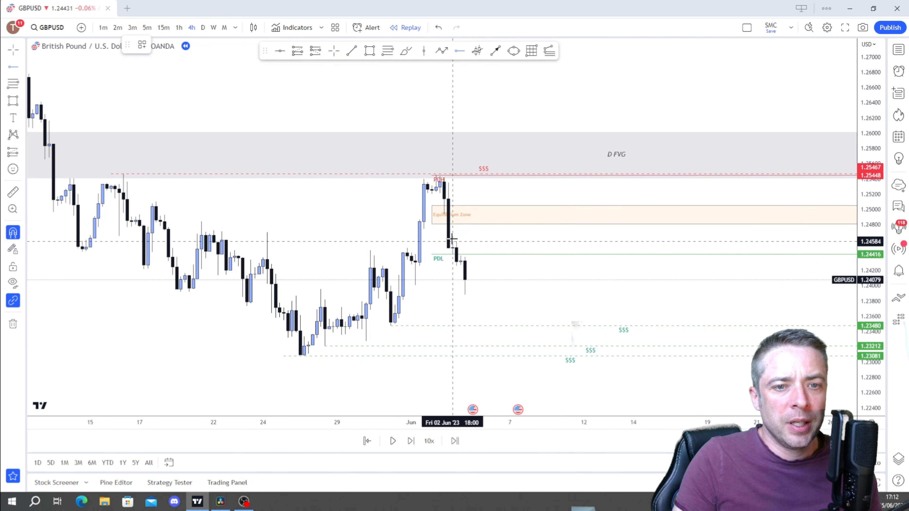
click(142, 45)
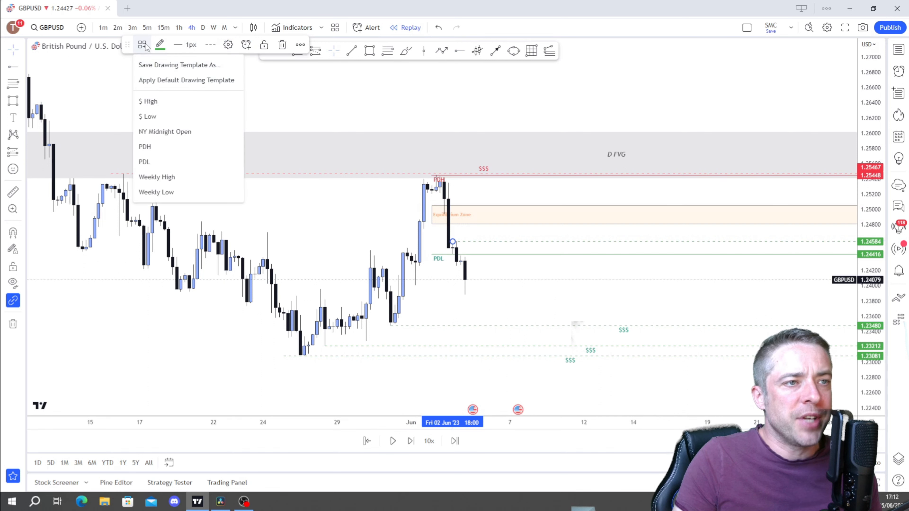
click(224, 185)
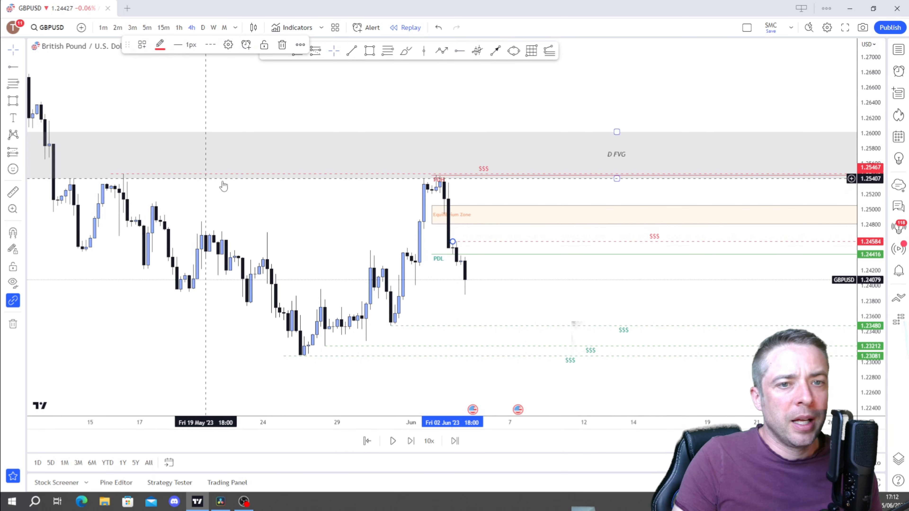
mouse_move(502, 237)
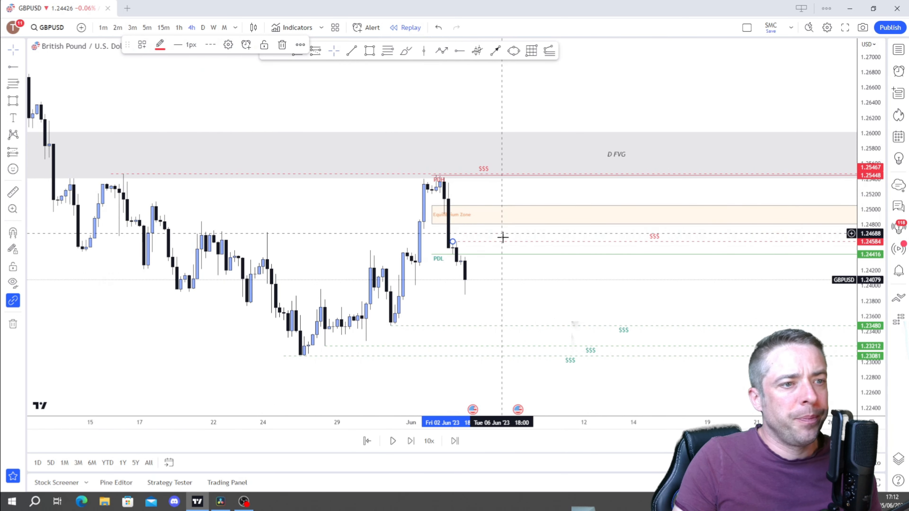
mouse_move(563, 140)
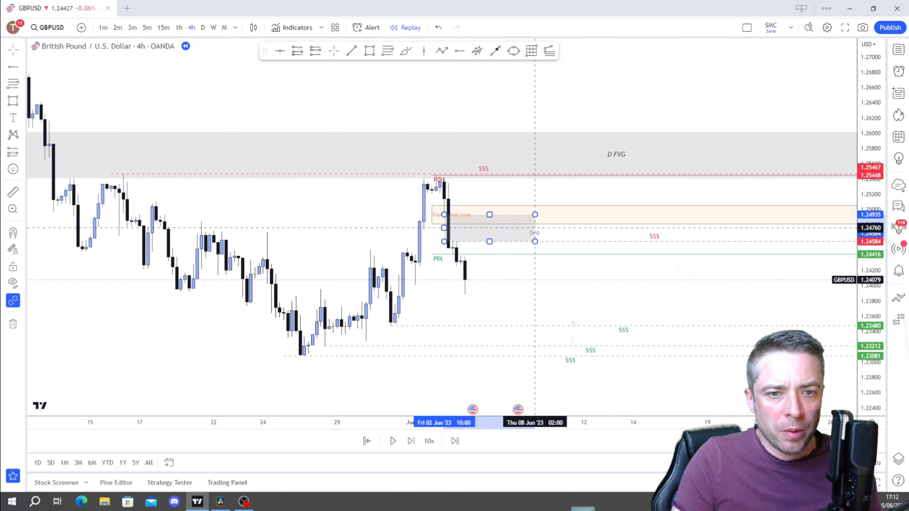
click(489, 228)
text(4 HR FVG)
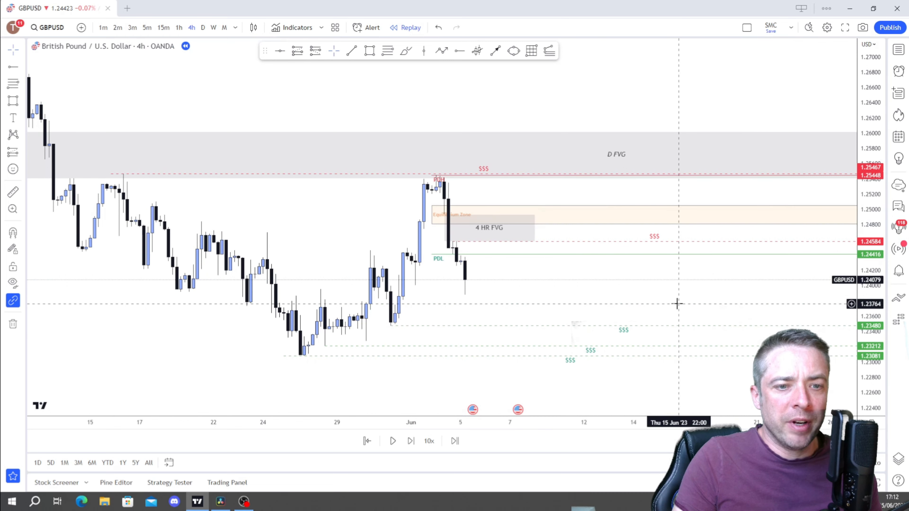
mouse_move(490, 284)
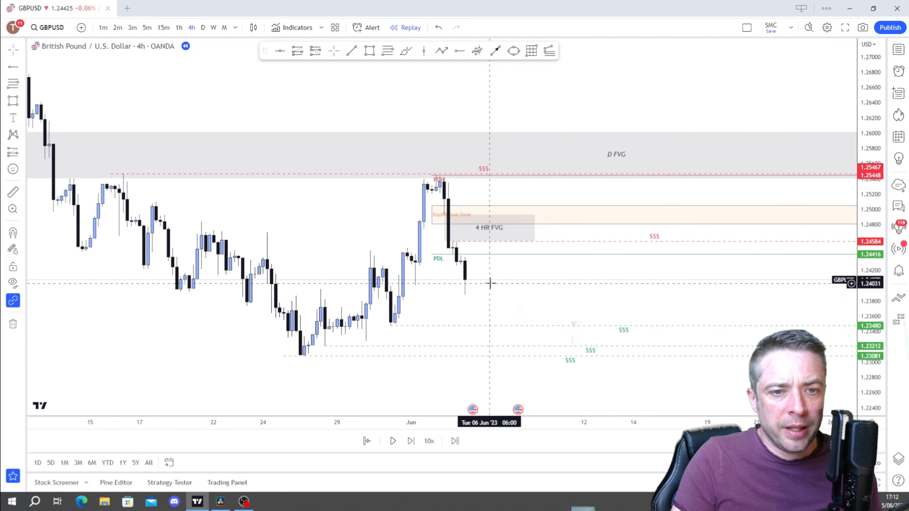
mouse_move(362, 283)
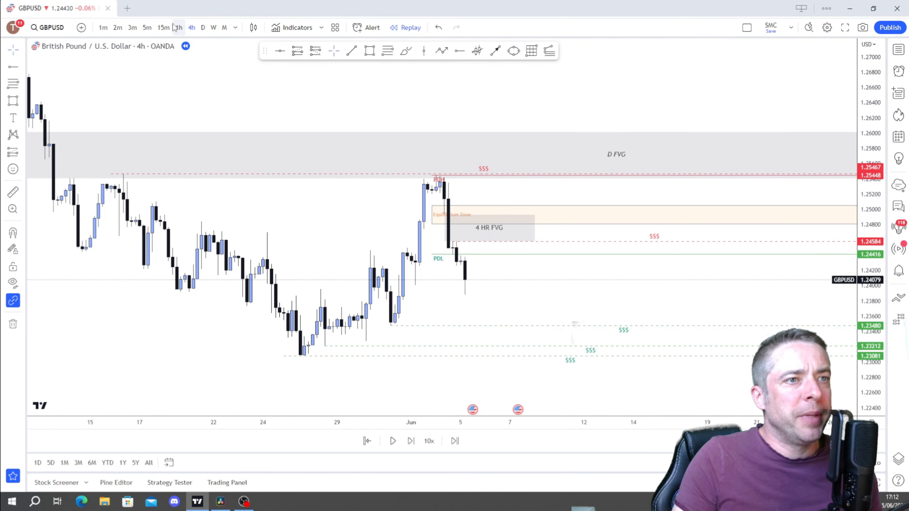
On hourly candles, make the 1 June 1.24008 low a green $$$ liquidity line.
click(178, 28)
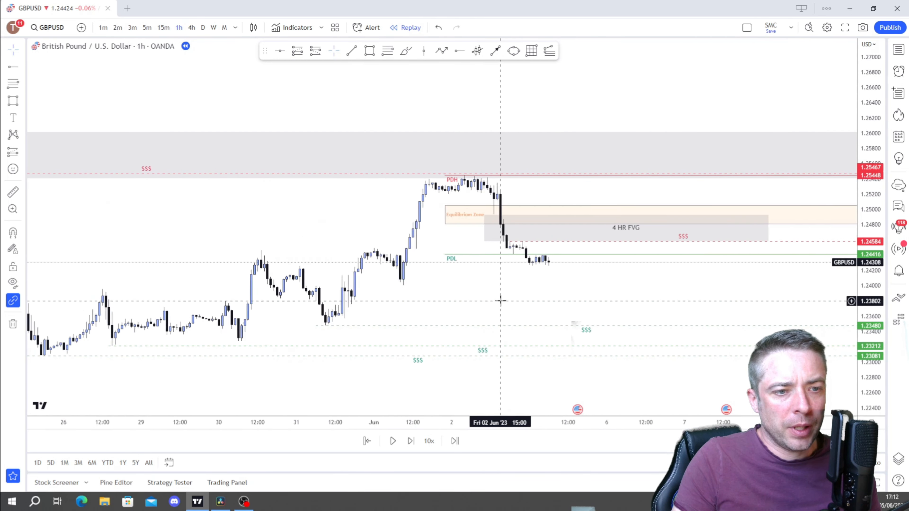
mouse_move(413, 225)
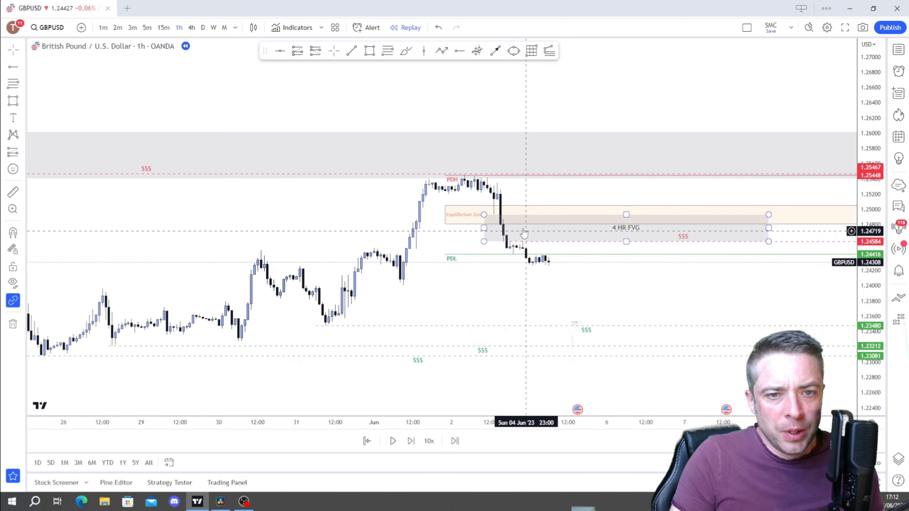
mouse_move(497, 207)
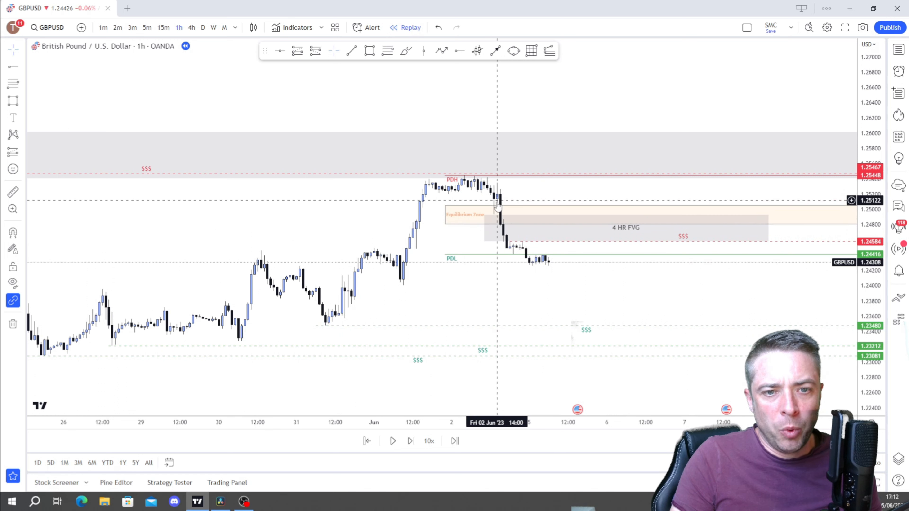
mouse_move(630, 298)
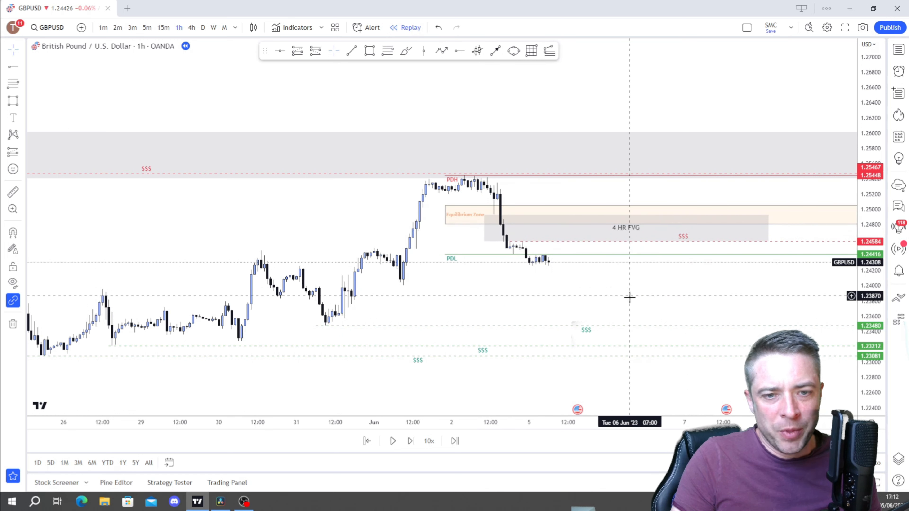
mouse_move(439, 285)
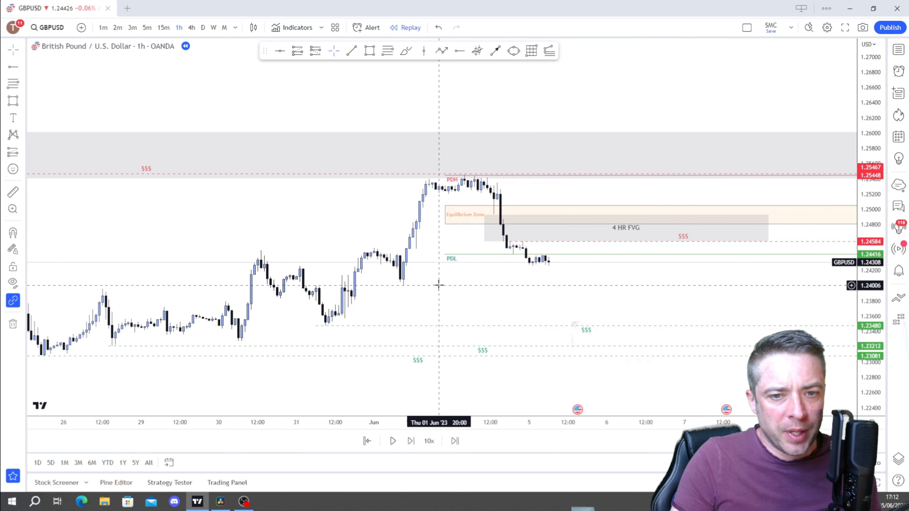
mouse_move(328, 79)
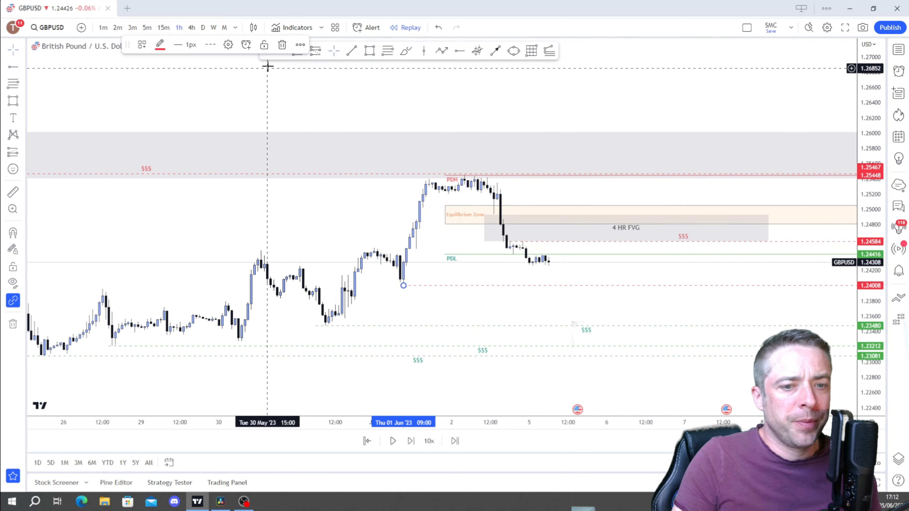
click(142, 44)
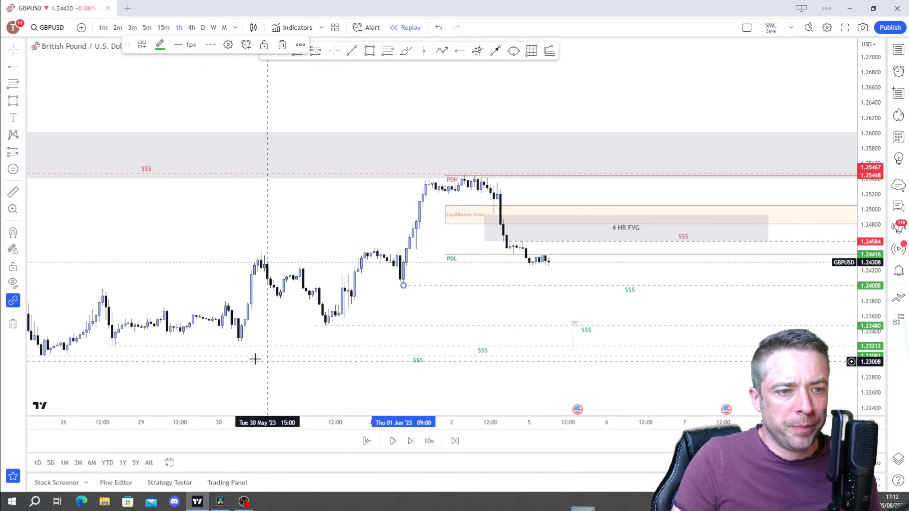
mouse_move(506, 253)
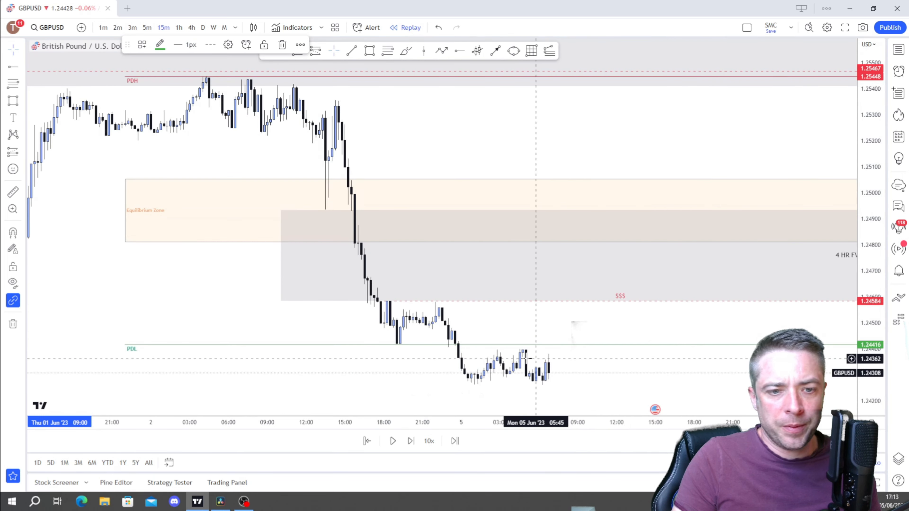
mouse_move(571, 396)
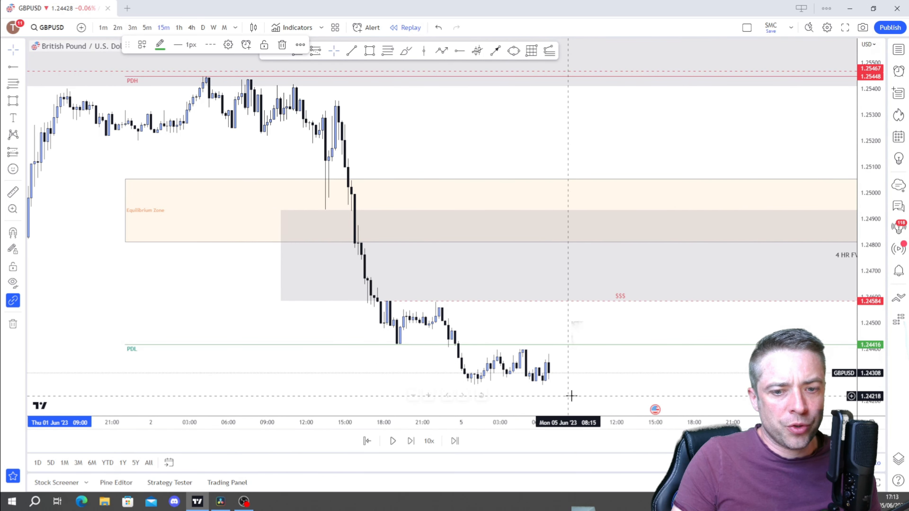
click(284, 256)
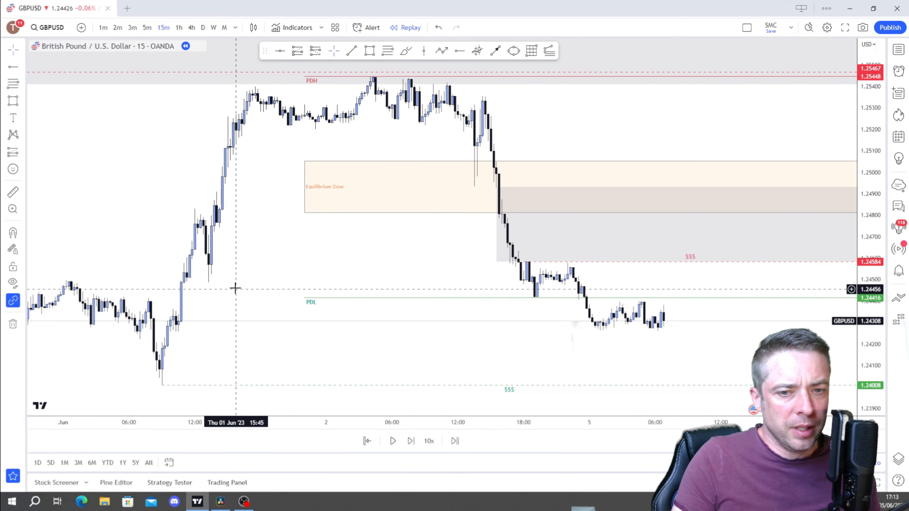
mouse_move(225, 333)
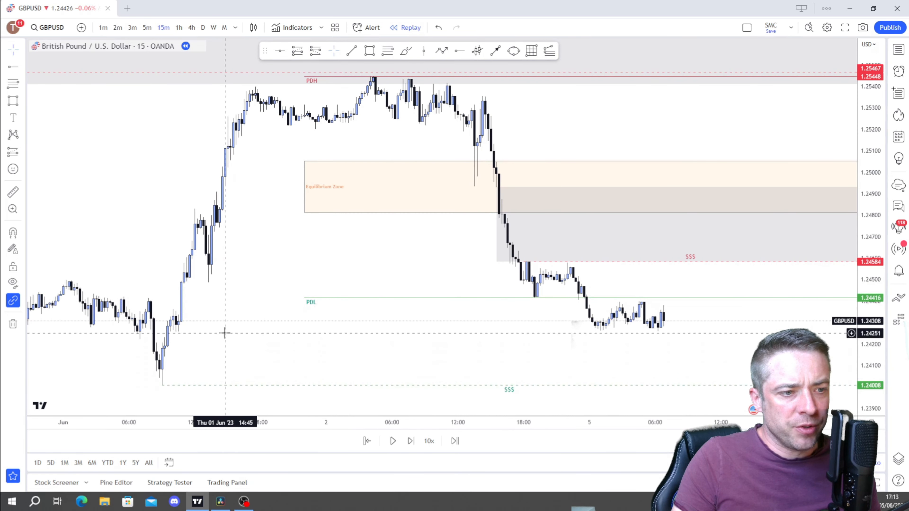
mouse_move(227, 331)
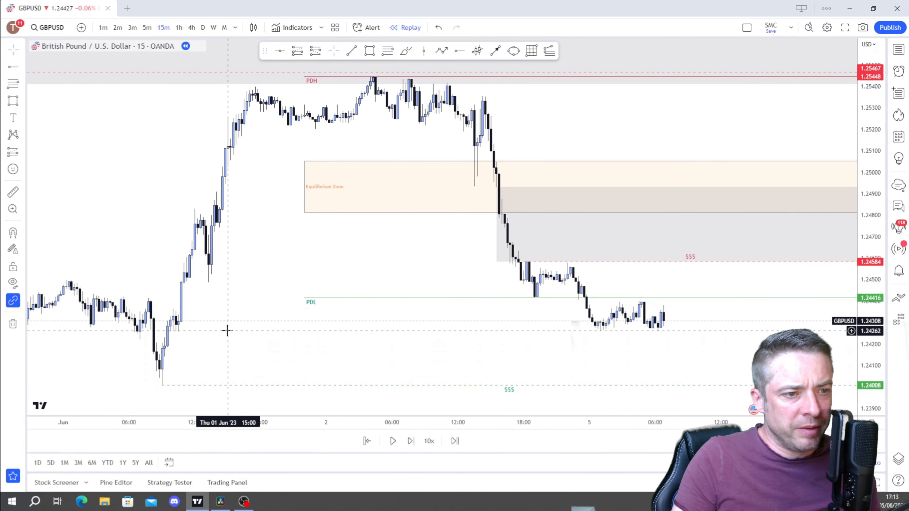
mouse_move(230, 325)
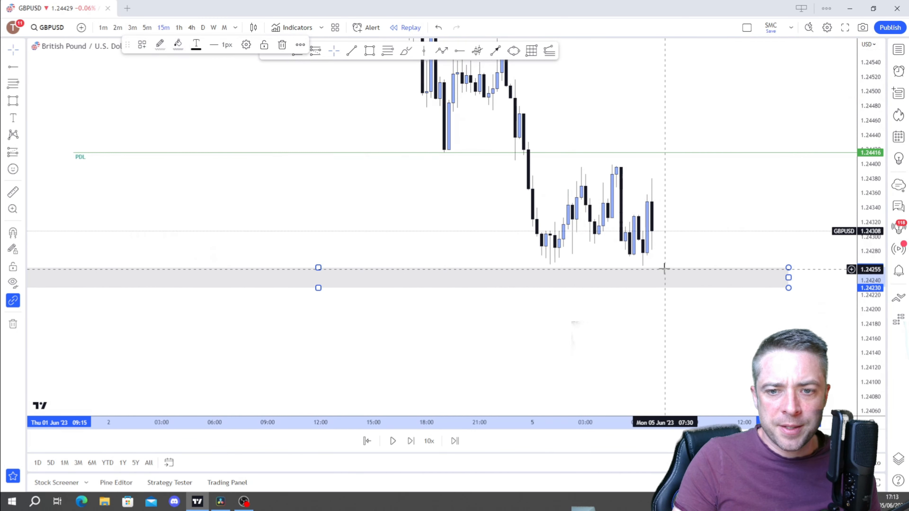
Label the gap box 15M FVG and place a $$$ liquidity line at the candle low near 1.2426.
right_click(665, 268)
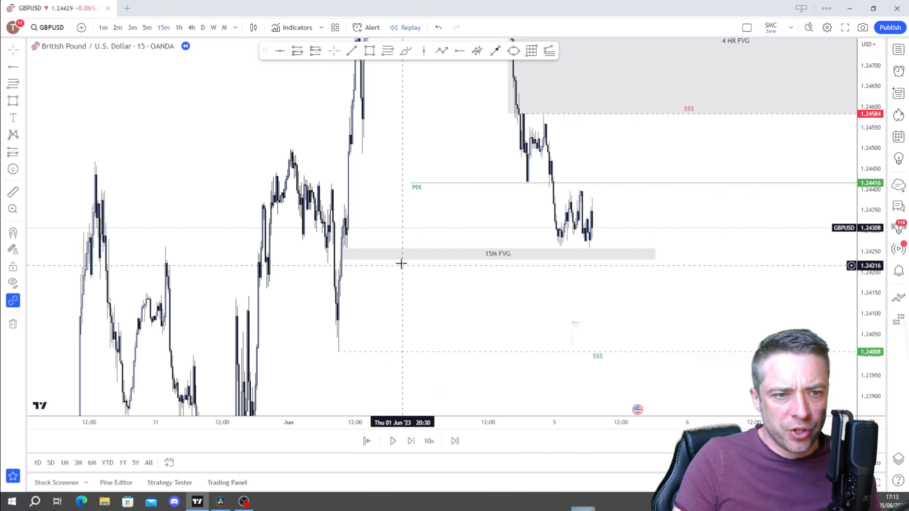
click(446, 254)
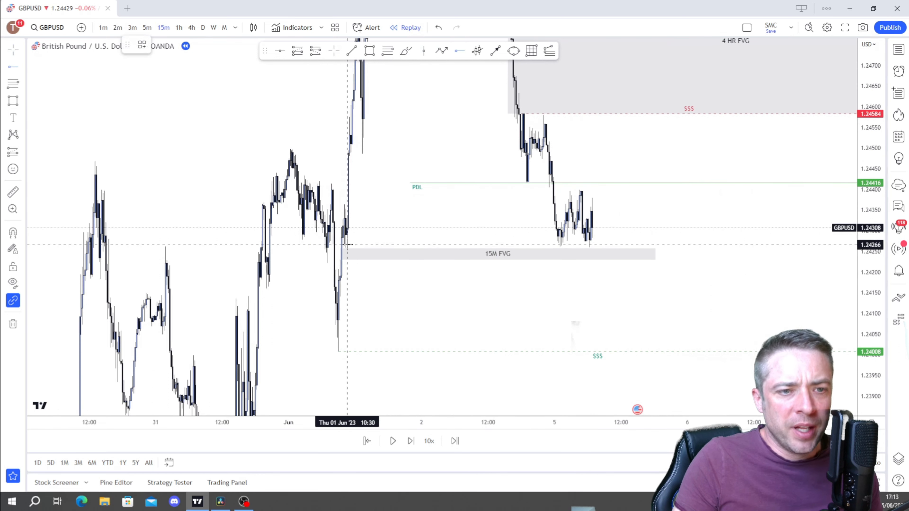
click(346, 250)
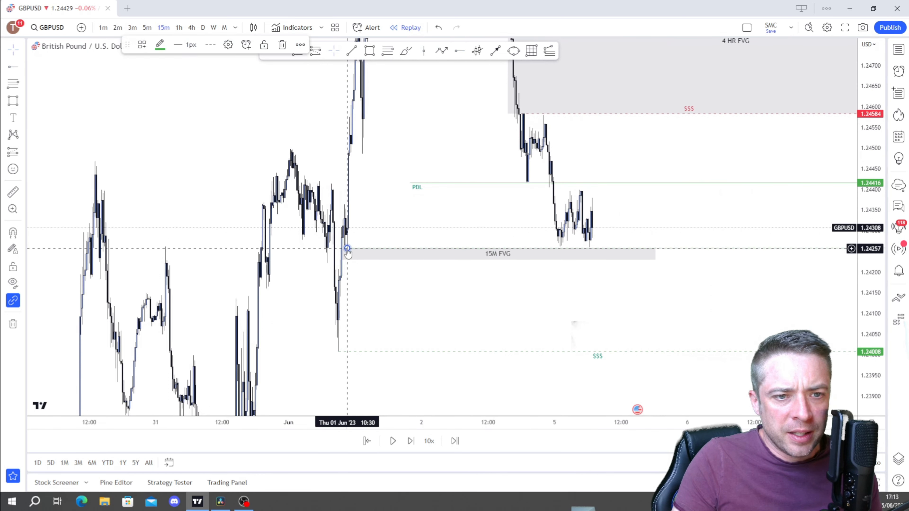
click(142, 45)
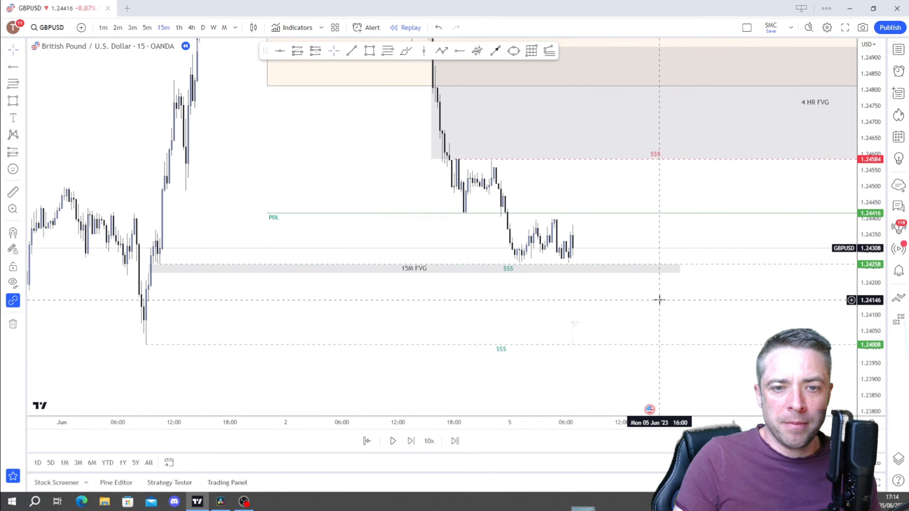
mouse_move(625, 313)
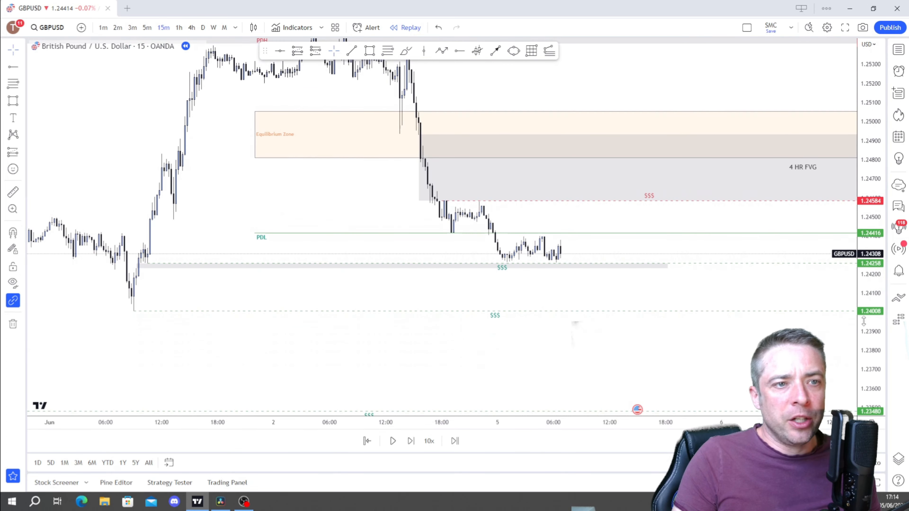
mouse_move(543, 261)
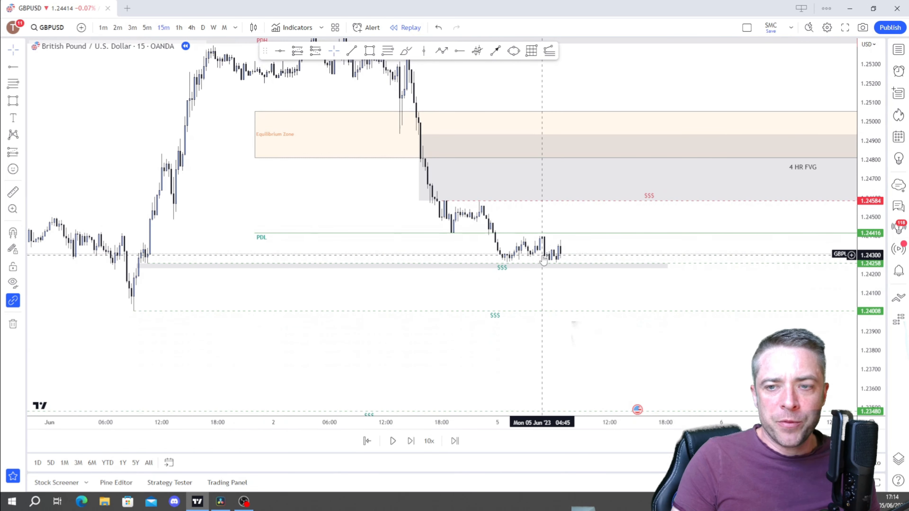
mouse_move(565, 354)
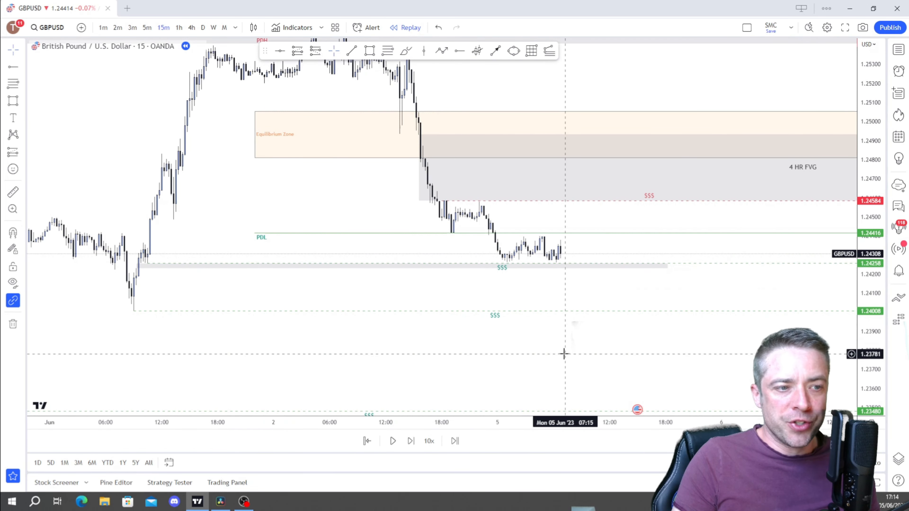
mouse_move(313, 238)
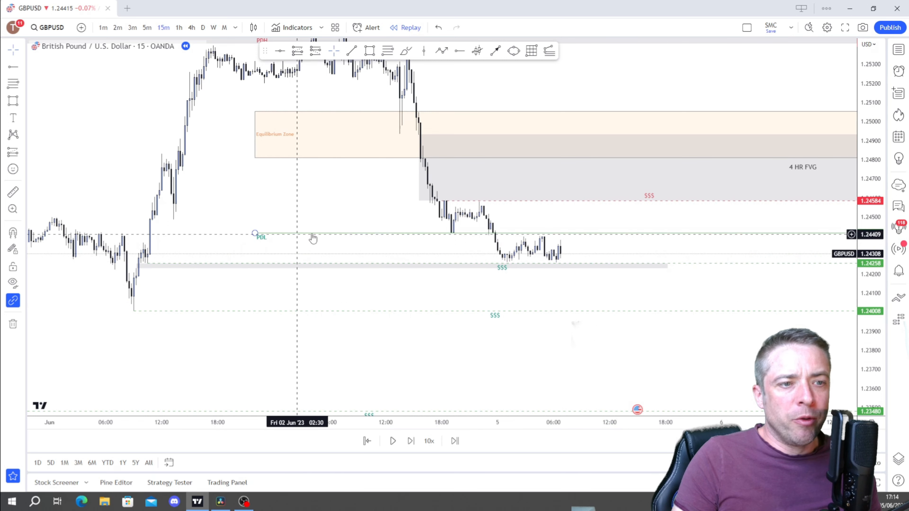
mouse_move(413, 224)
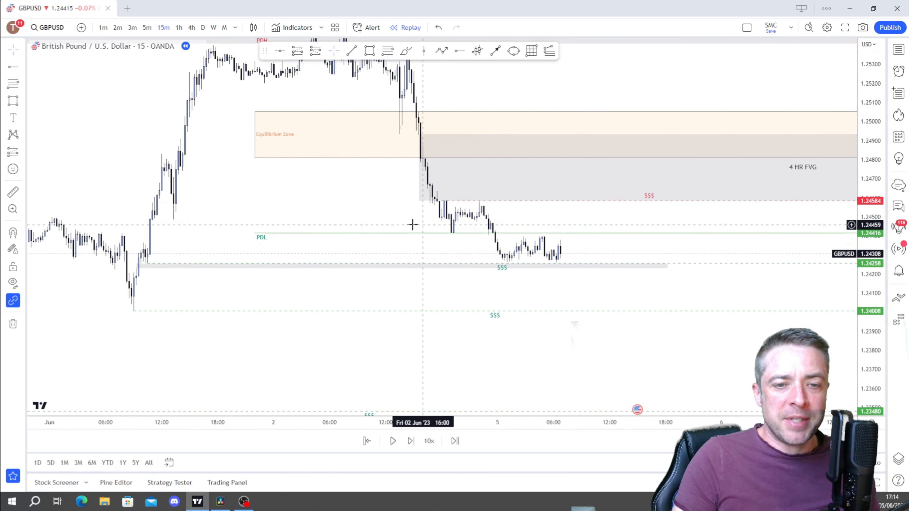
mouse_move(458, 232)
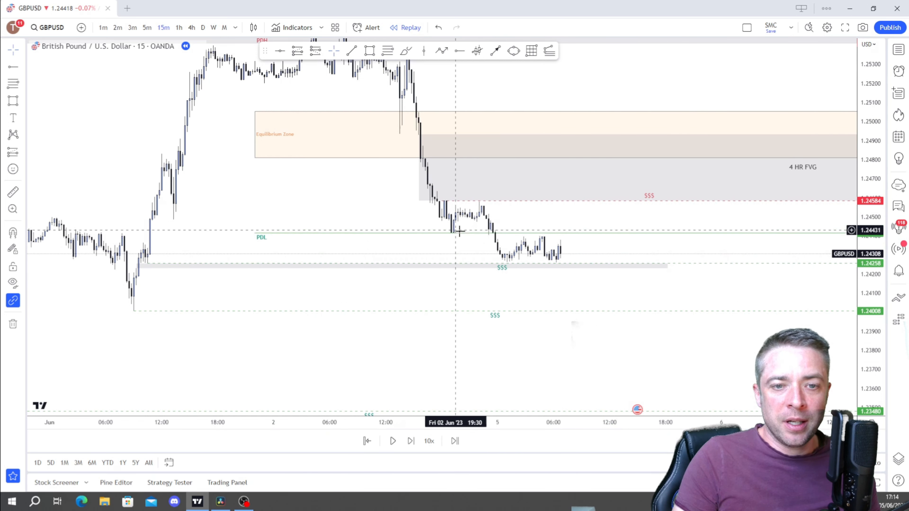
mouse_move(511, 258)
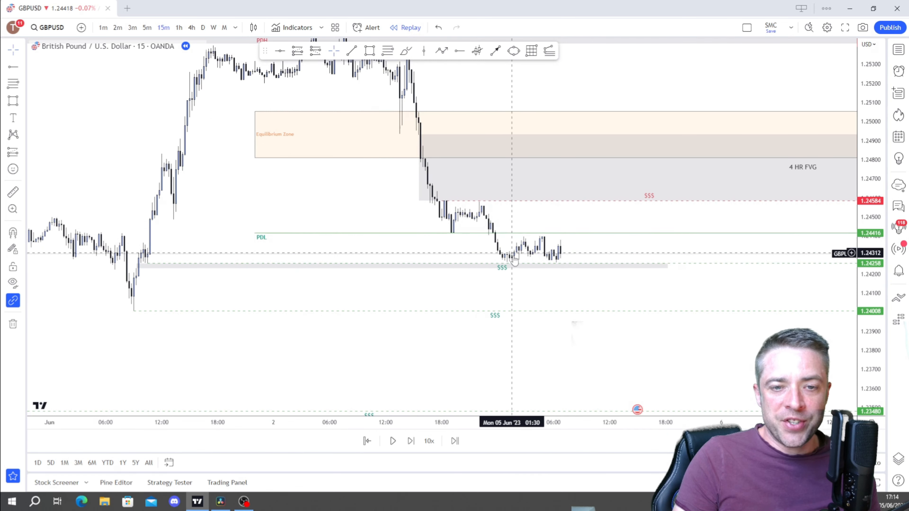
mouse_move(548, 261)
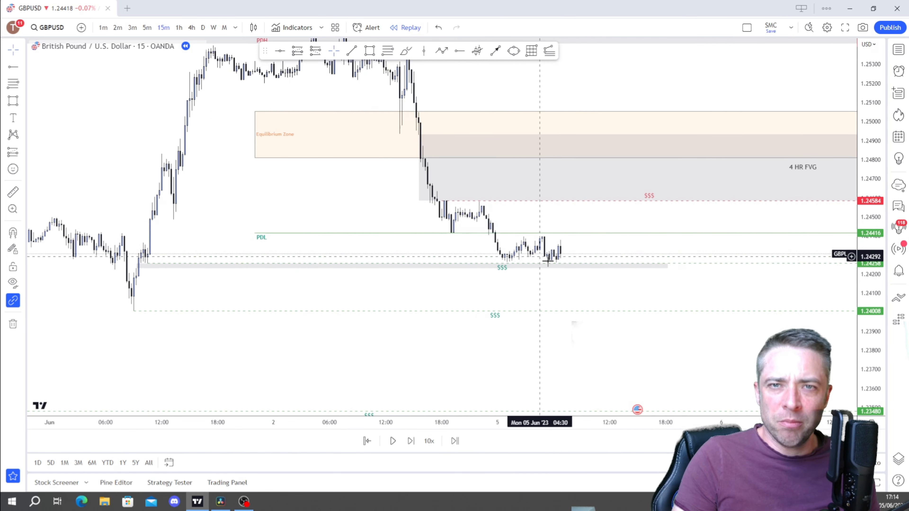
mouse_move(148, 264)
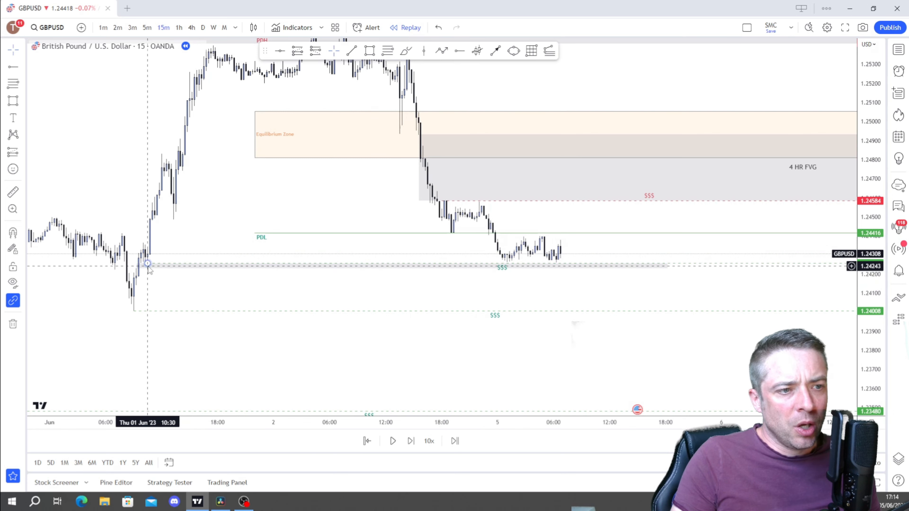
mouse_move(671, 269)
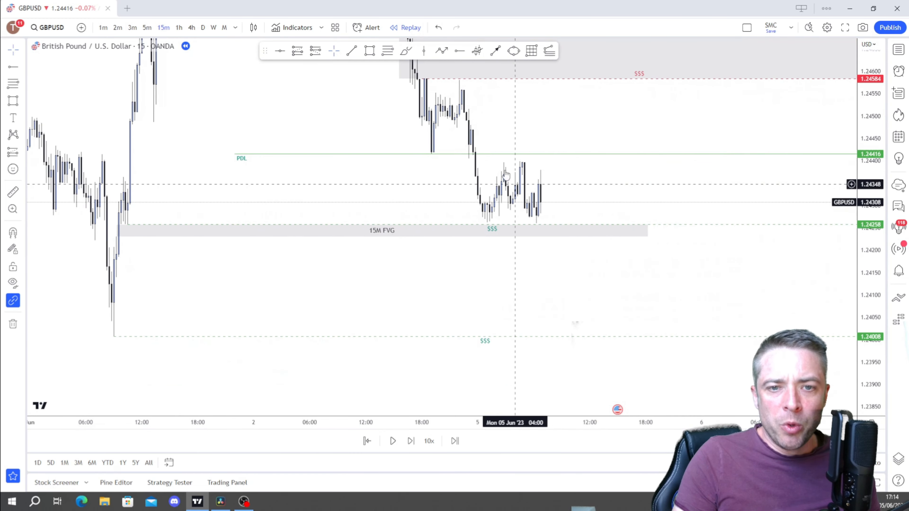
mouse_move(542, 206)
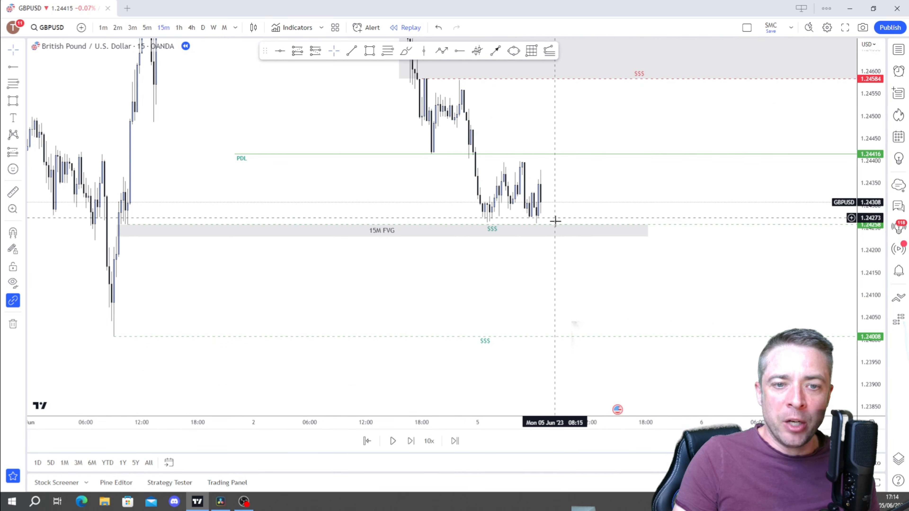
mouse_move(527, 333)
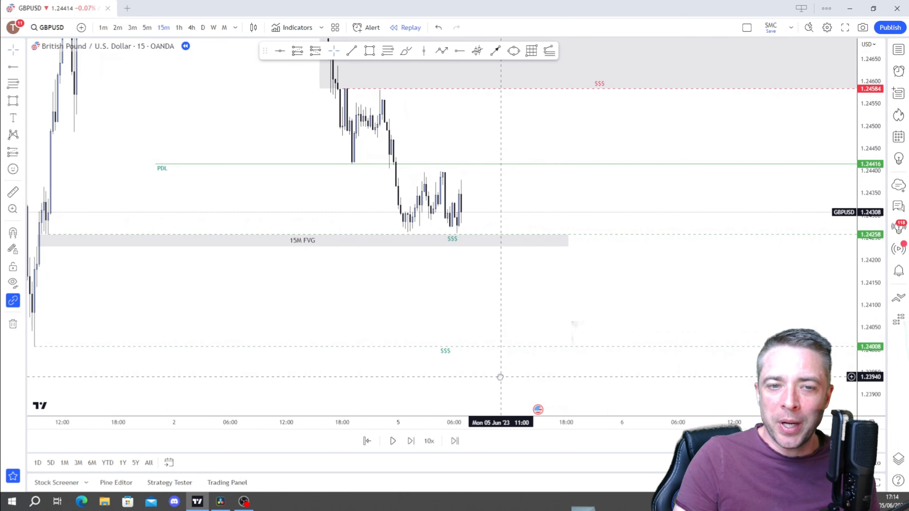
mouse_move(192, 58)
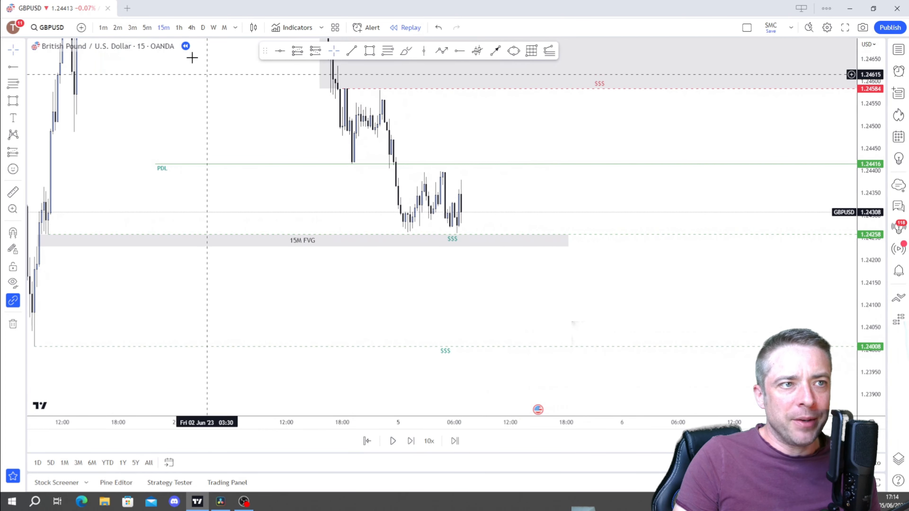
Switch the GBPUSD replay chart to 3-minute candles.
click(132, 28)
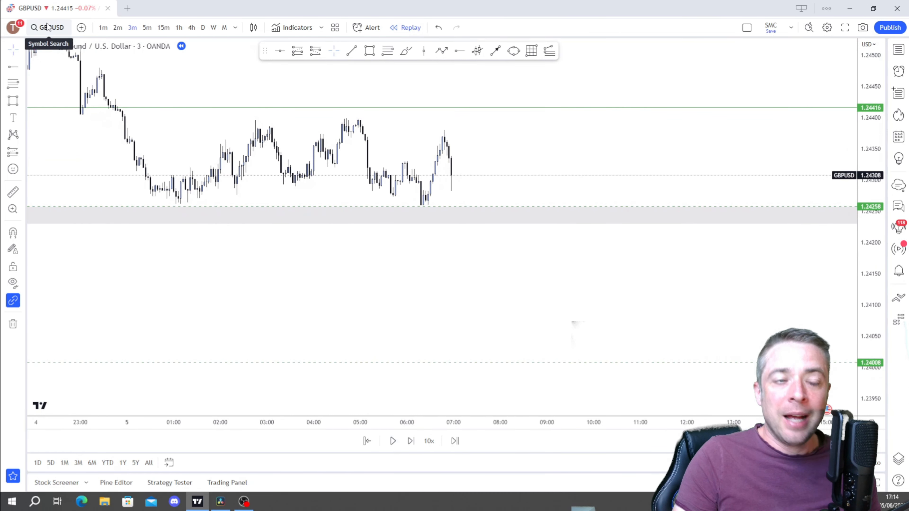
mouse_move(413, 233)
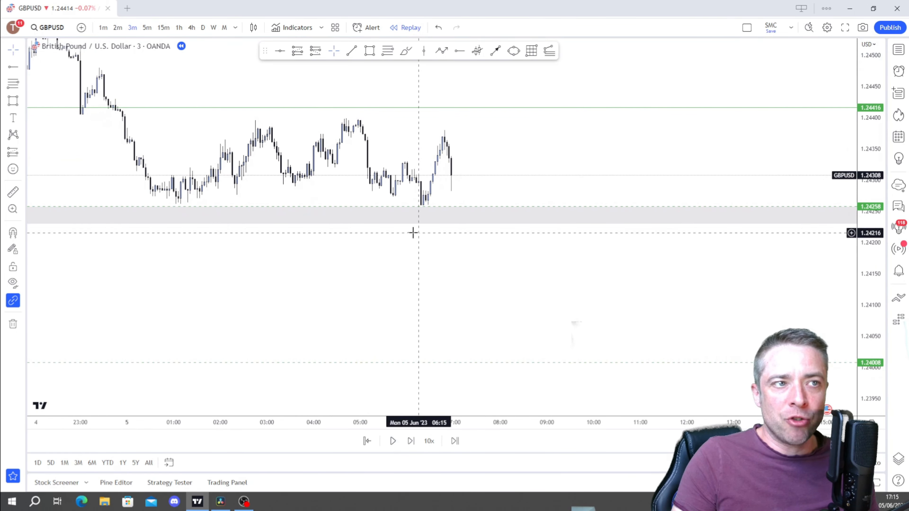
Play the replay forward until price drops toward the grey gap zone.
click(410, 441)
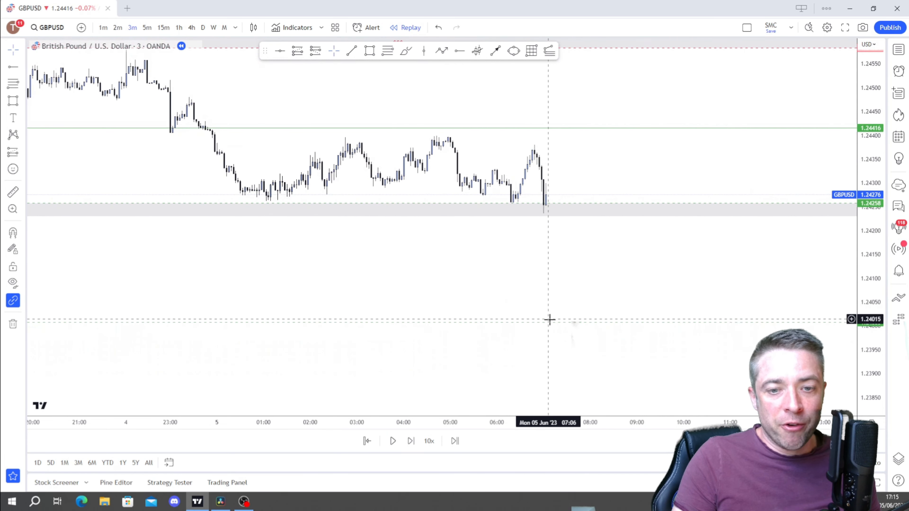
mouse_move(591, 320)
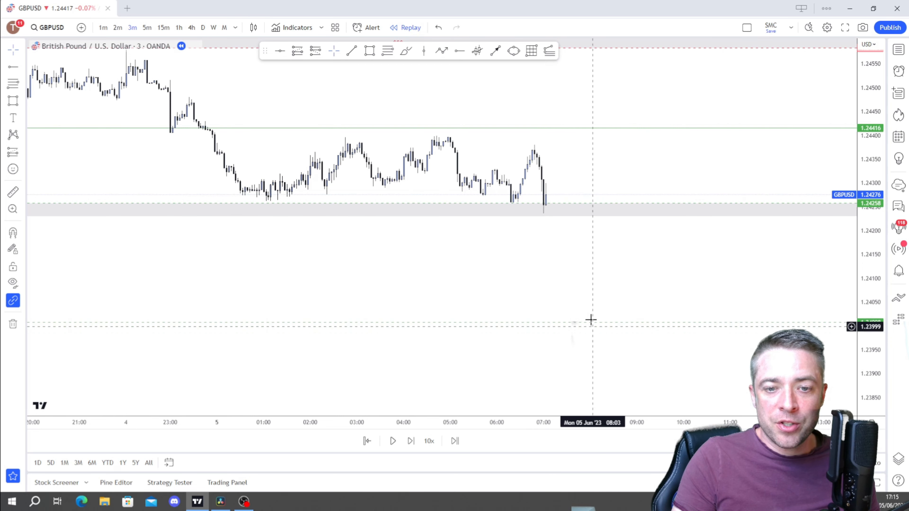
mouse_move(600, 271)
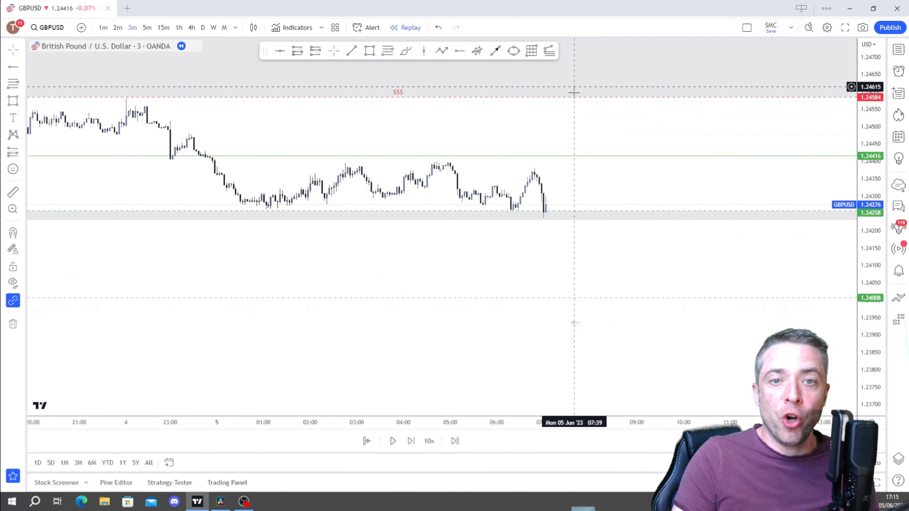
mouse_move(601, 79)
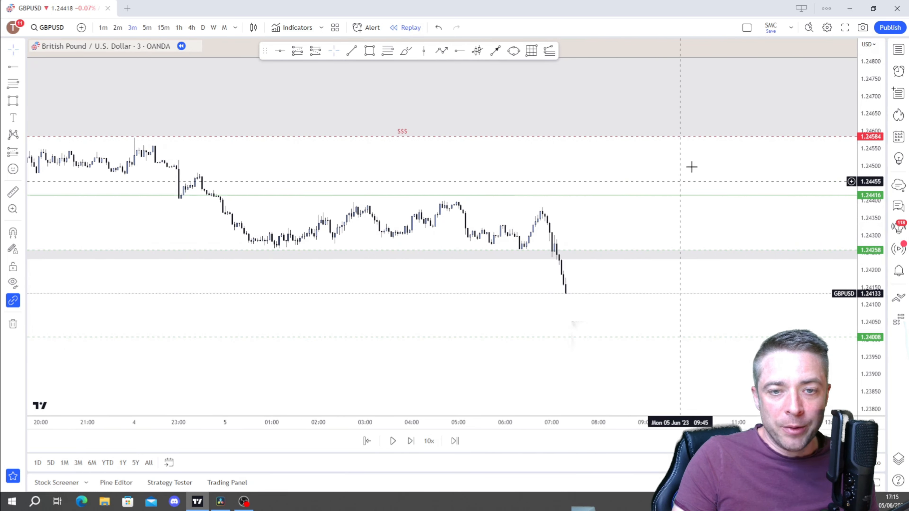
mouse_move(535, 207)
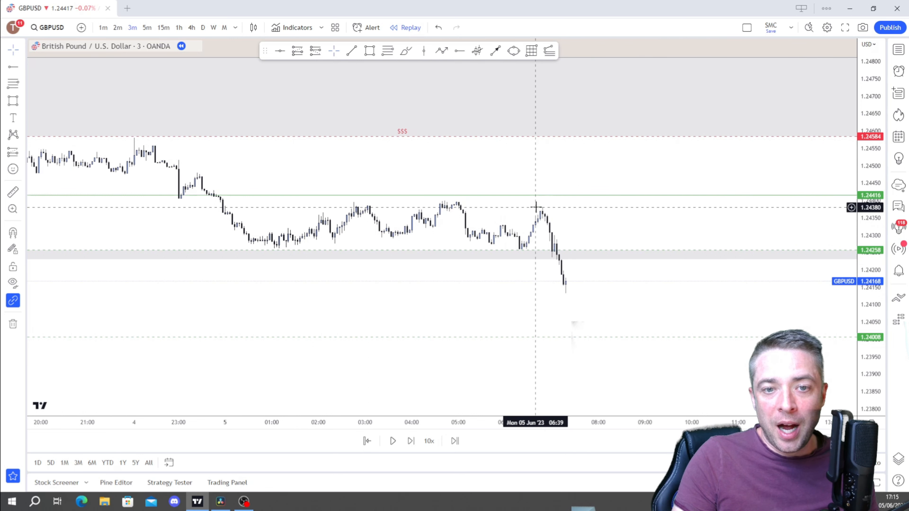
mouse_move(429, 414)
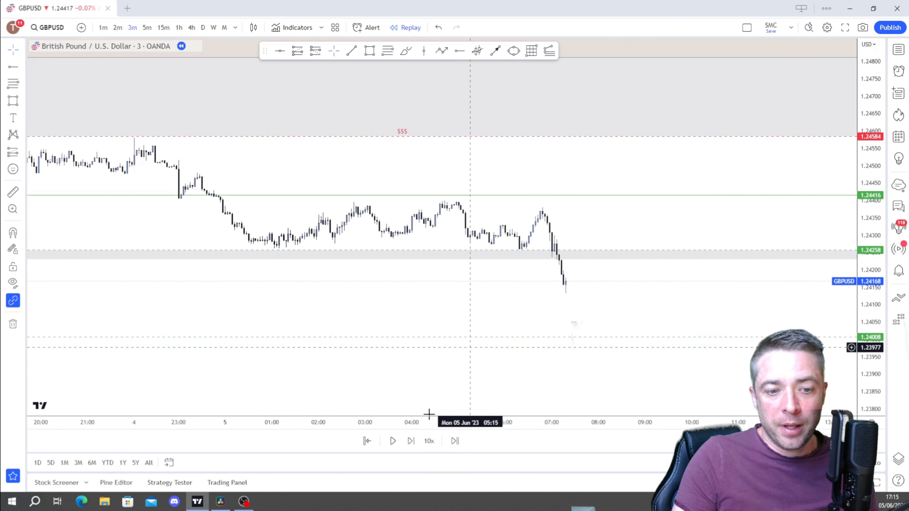
mouse_move(543, 206)
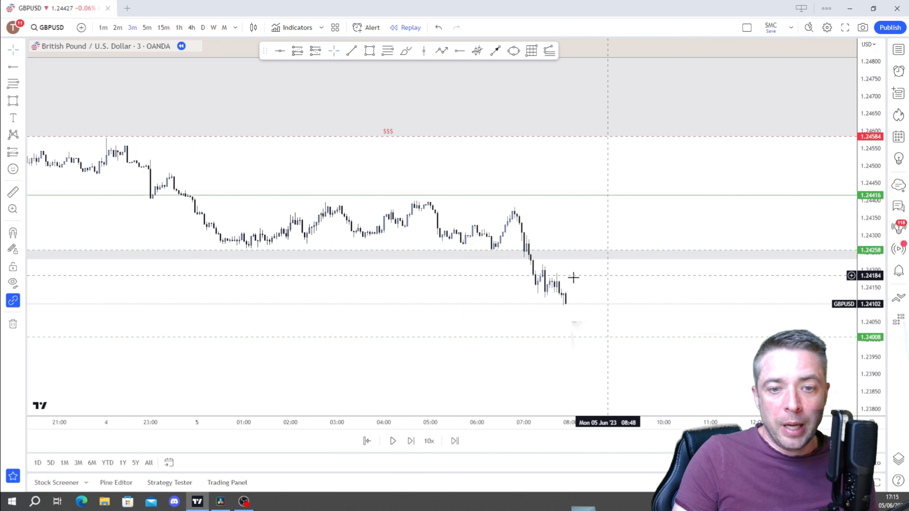
mouse_move(538, 266)
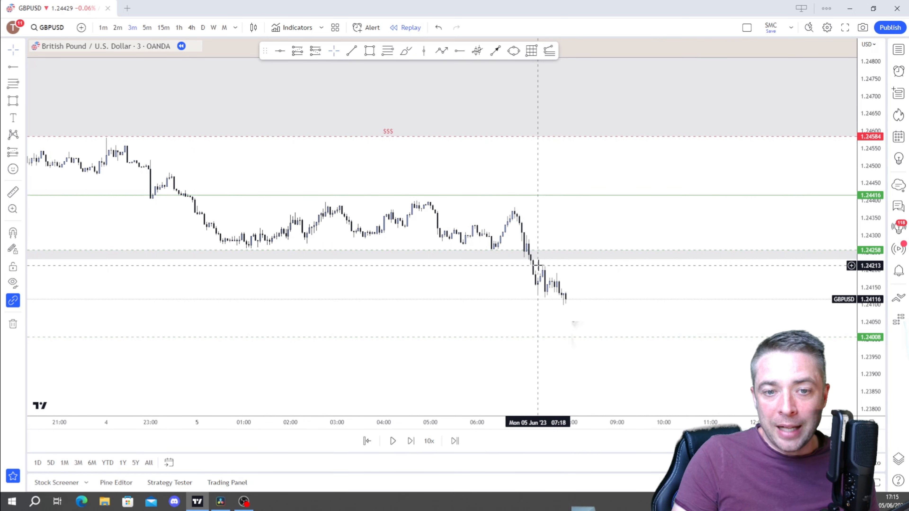
mouse_move(542, 270)
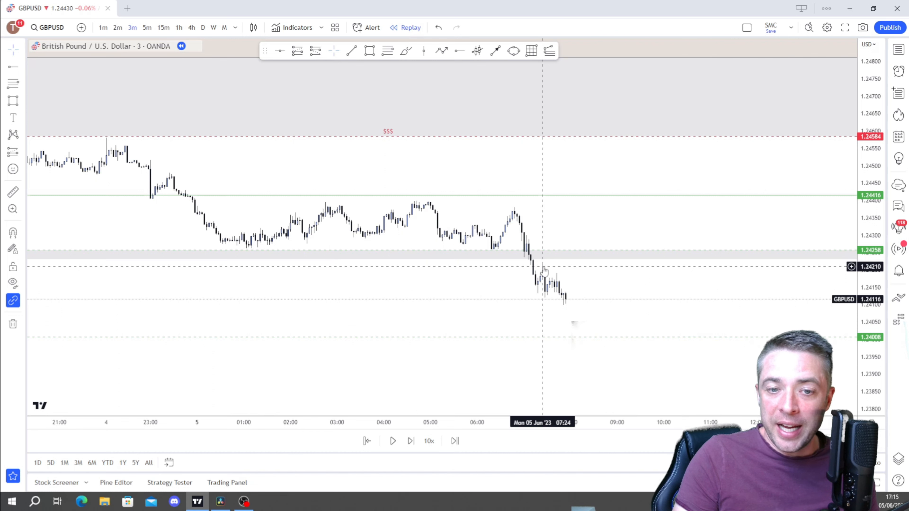
mouse_move(515, 207)
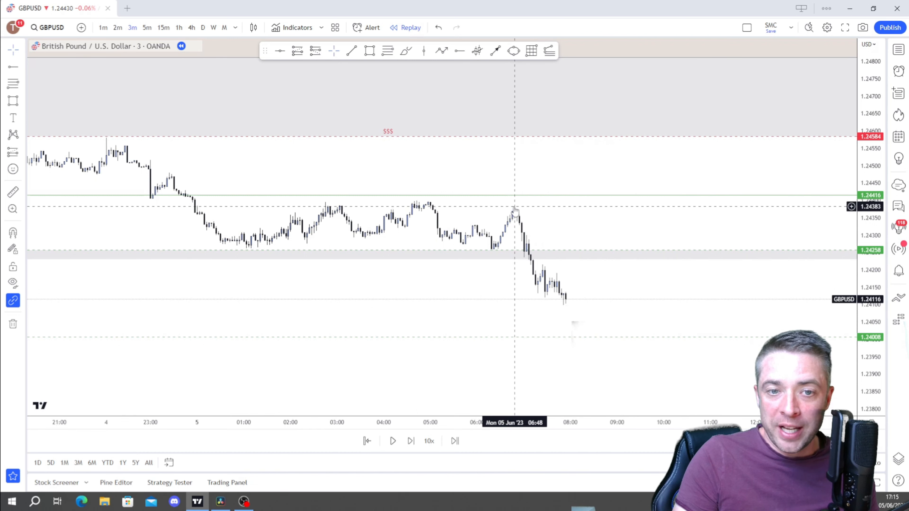
mouse_move(538, 262)
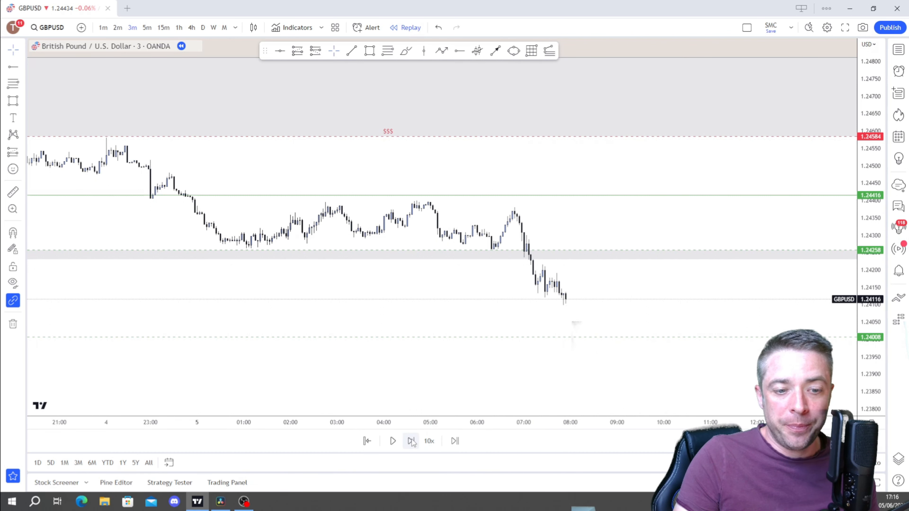
Step the replay bar by bar until price sinks below 1.24008 and spikes back into the grey zone.
click(411, 441)
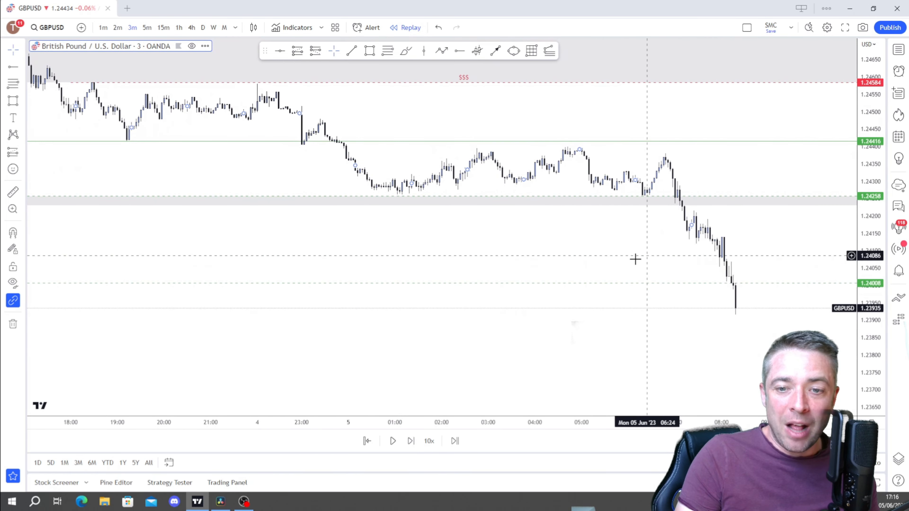
scroll(right, 3)
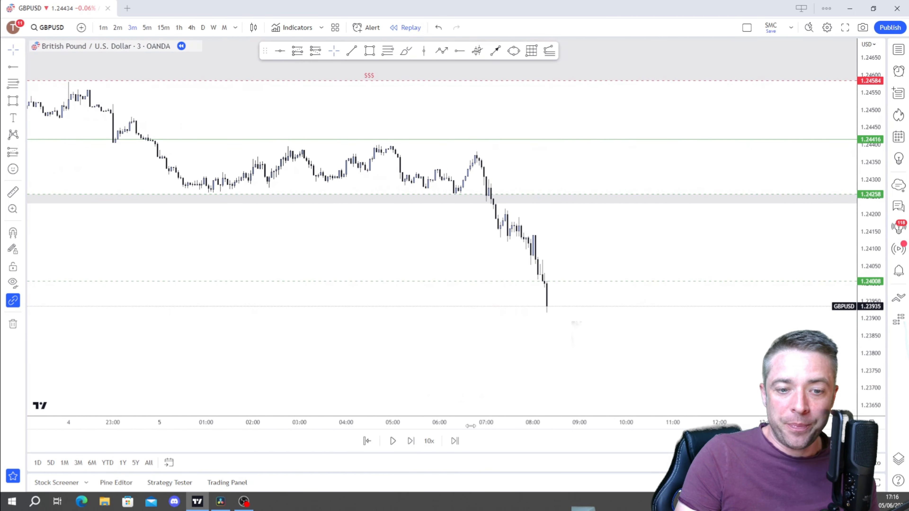
click(410, 441)
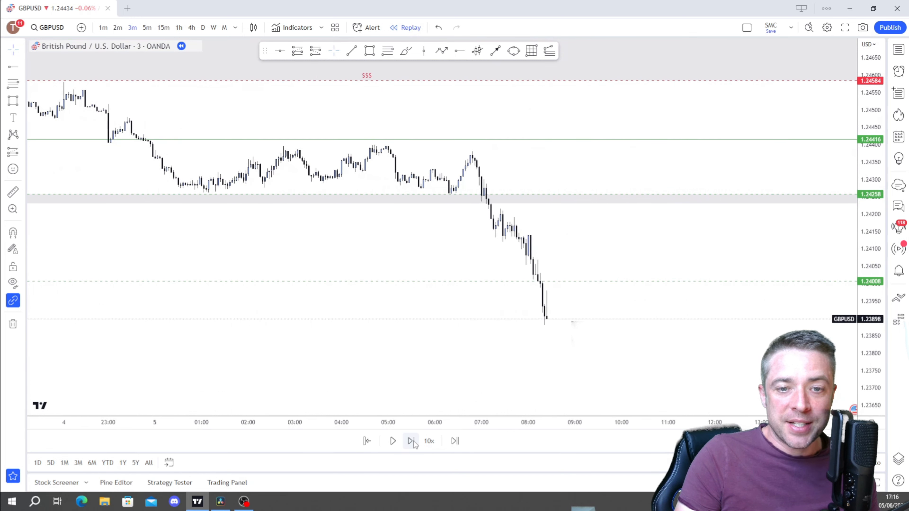
mouse_move(534, 266)
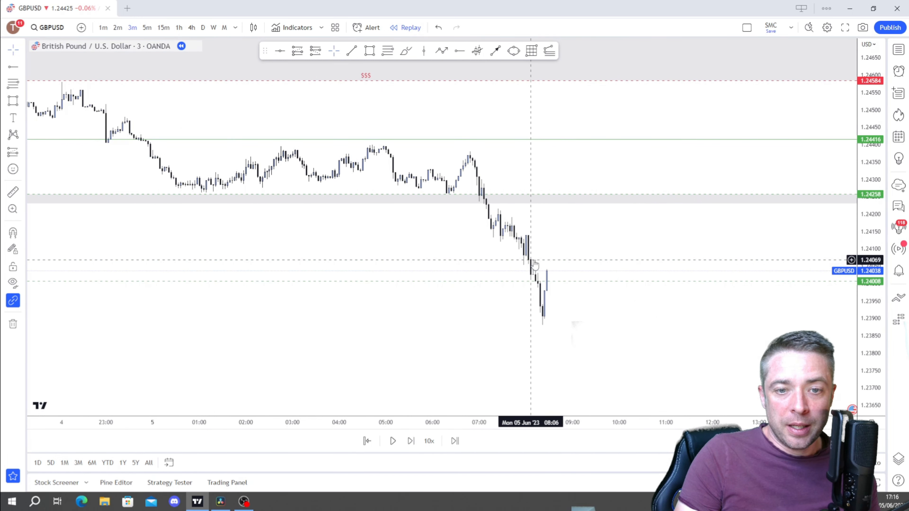
mouse_move(527, 244)
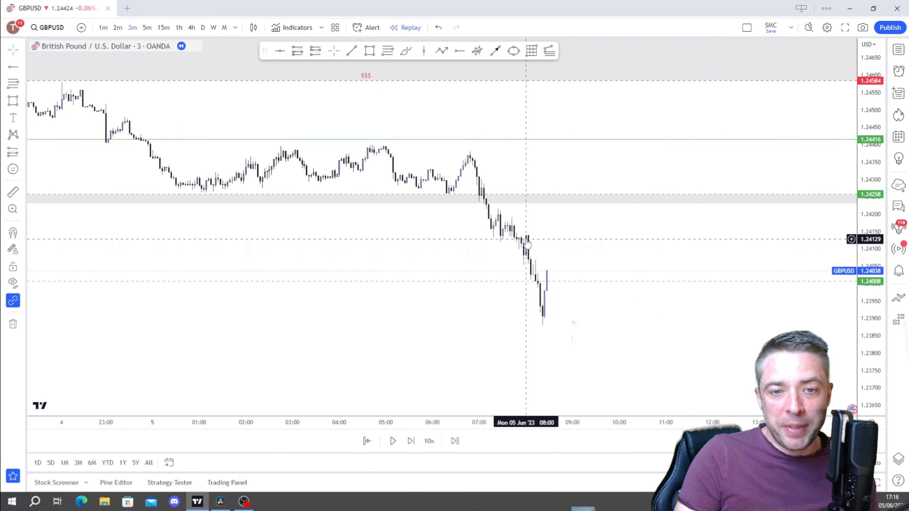
mouse_move(538, 289)
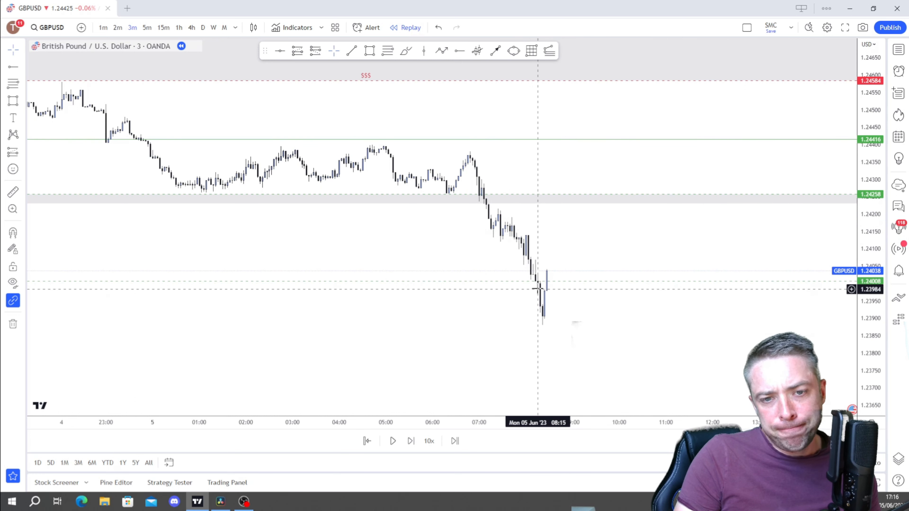
mouse_move(524, 235)
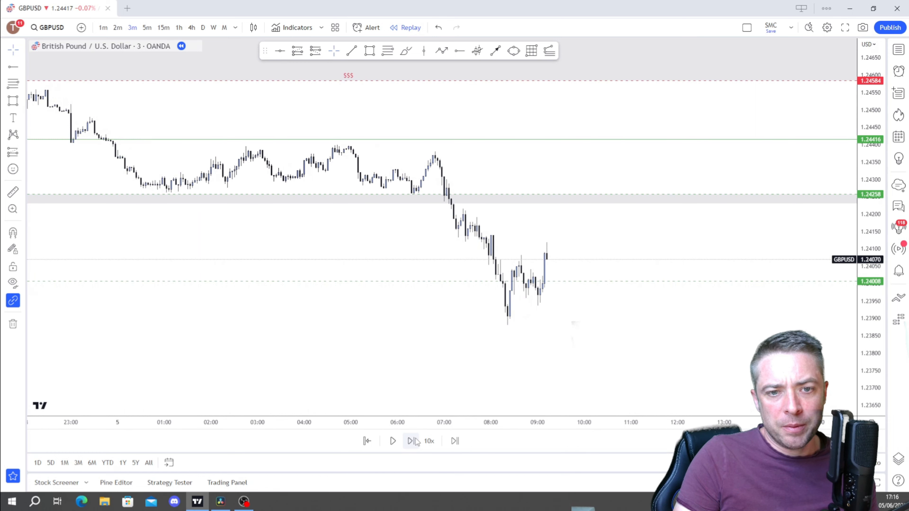
mouse_move(510, 248)
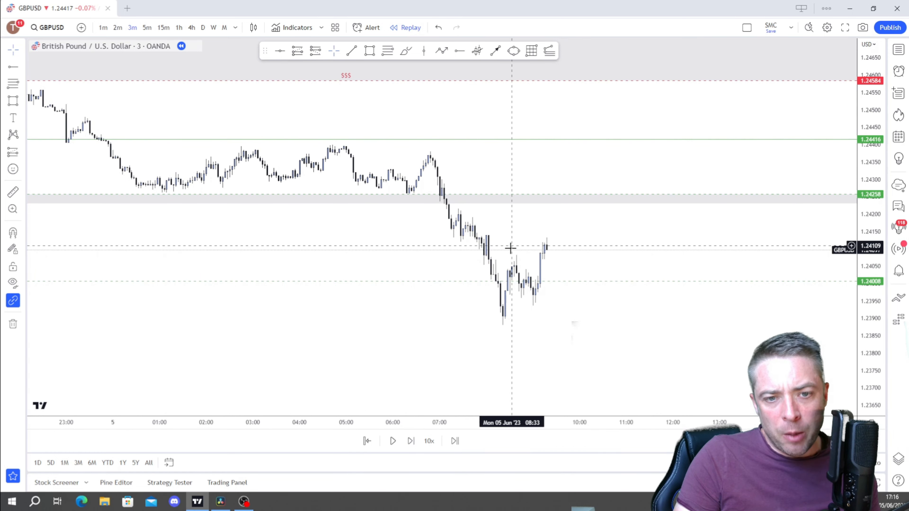
mouse_move(534, 336)
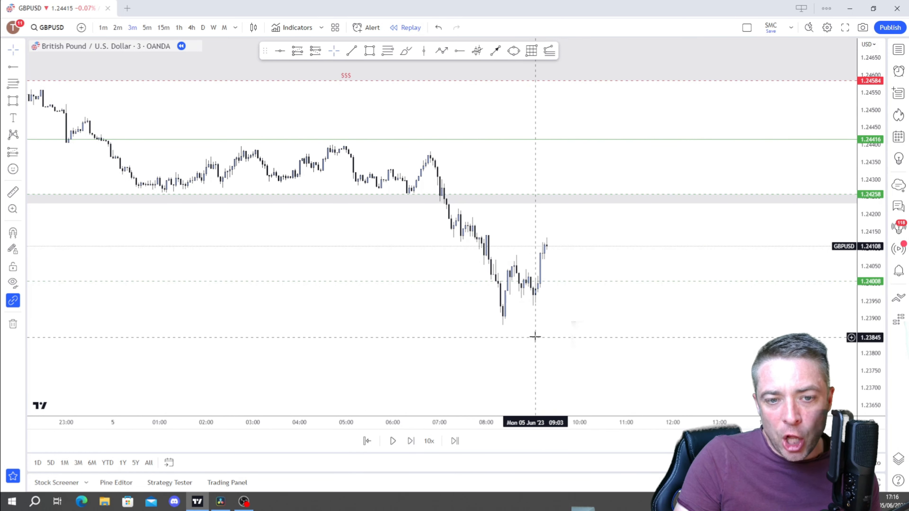
mouse_move(469, 240)
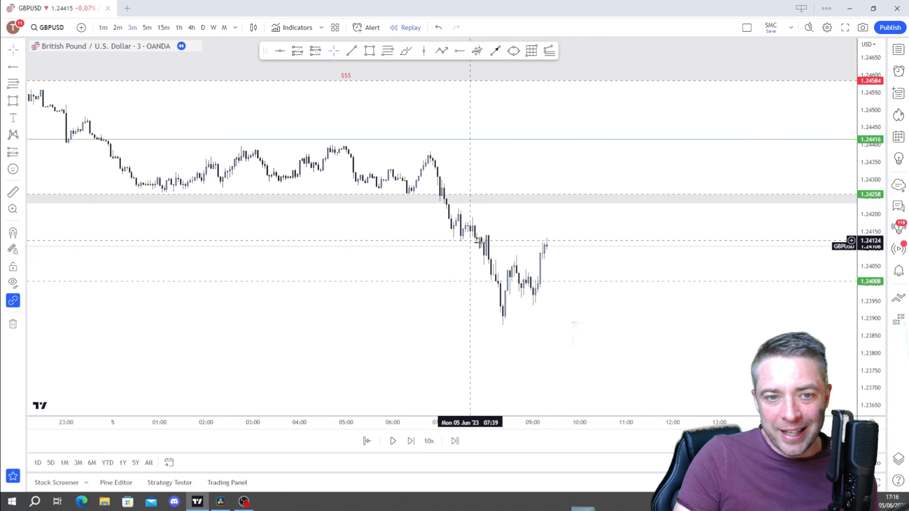
mouse_move(447, 398)
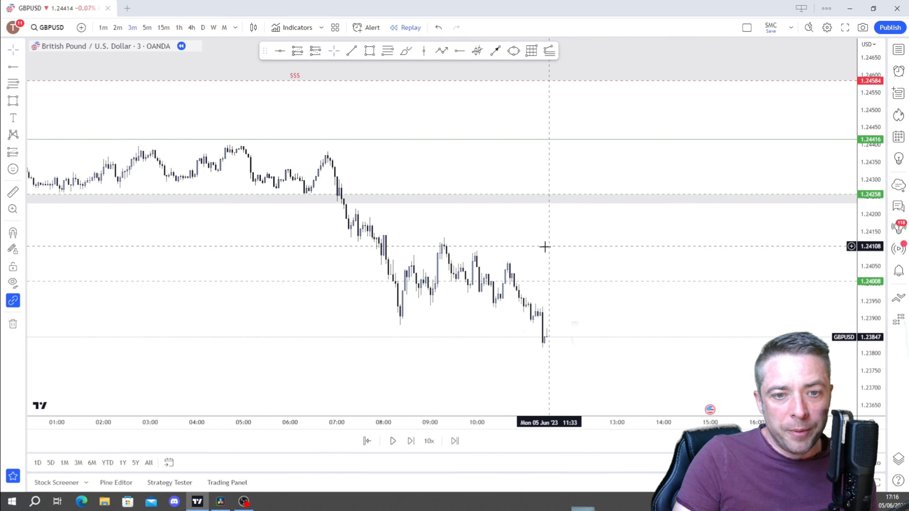
mouse_move(558, 246)
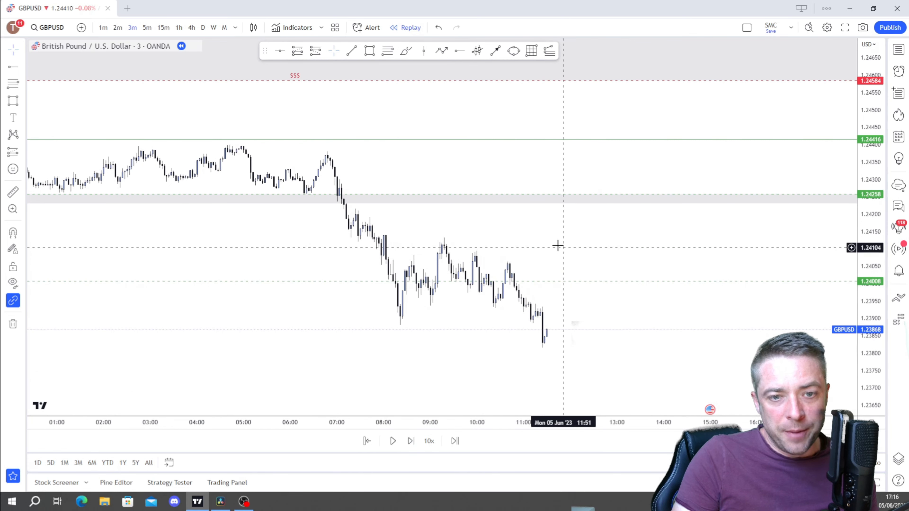
mouse_move(507, 268)
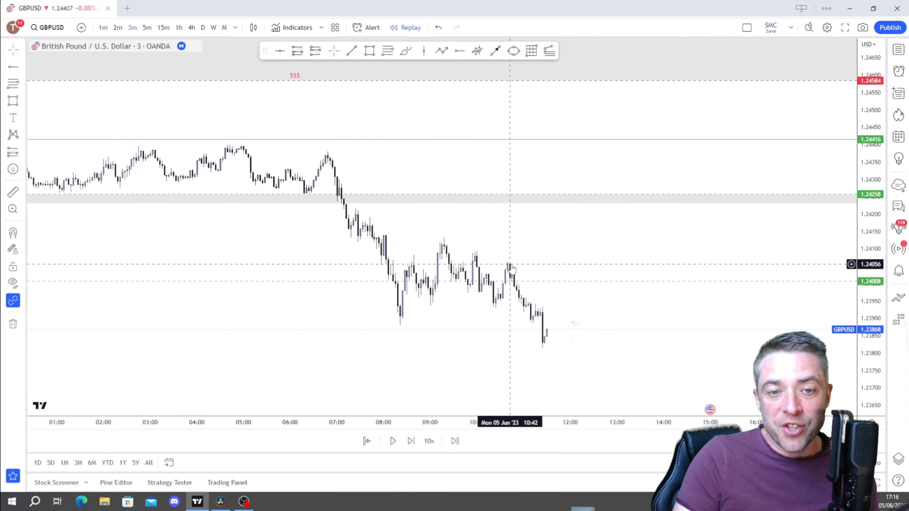
mouse_move(417, 458)
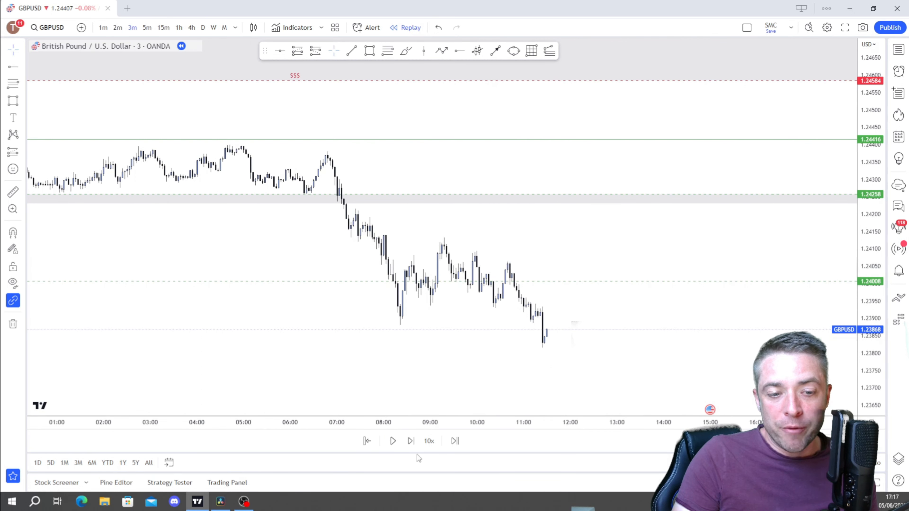
click(411, 441)
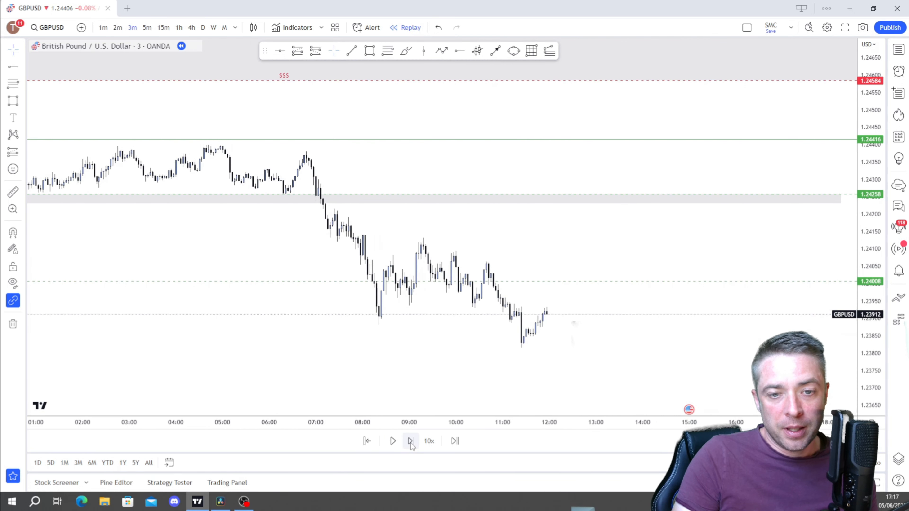
click(411, 442)
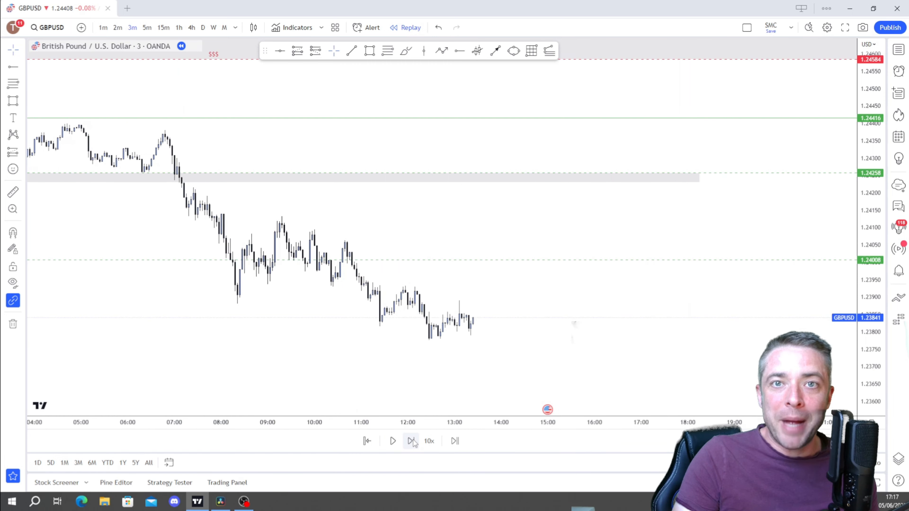
click(411, 440)
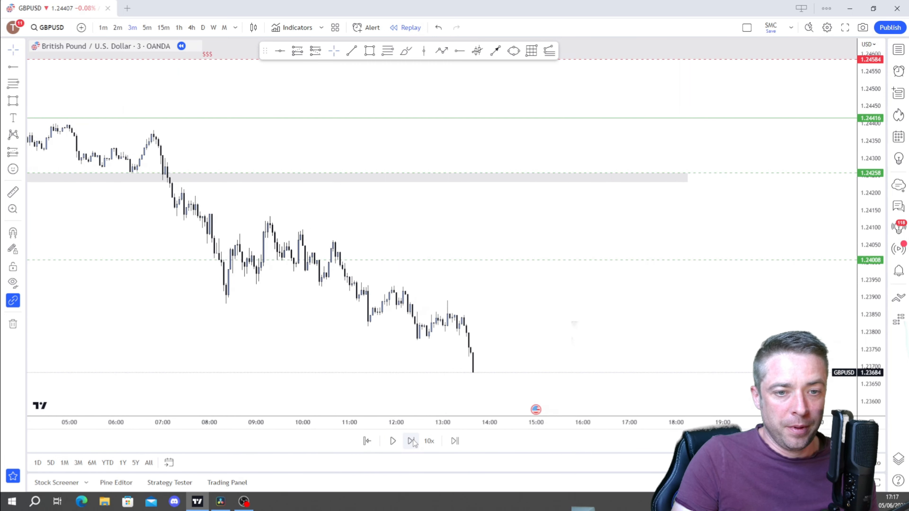
click(411, 441)
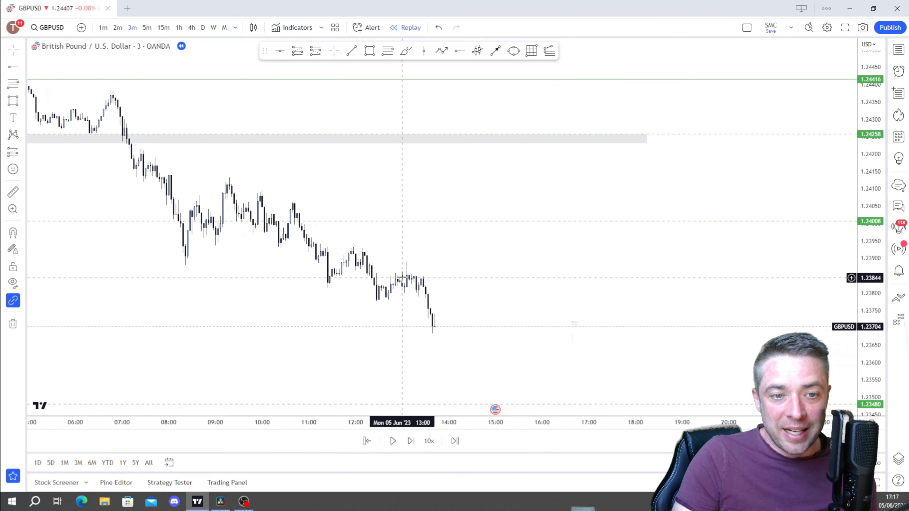
mouse_move(402, 261)
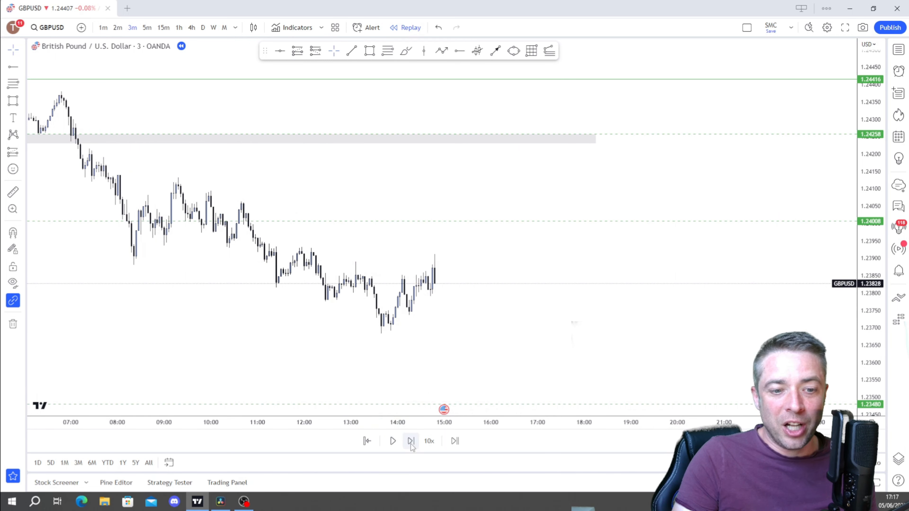
click(411, 442)
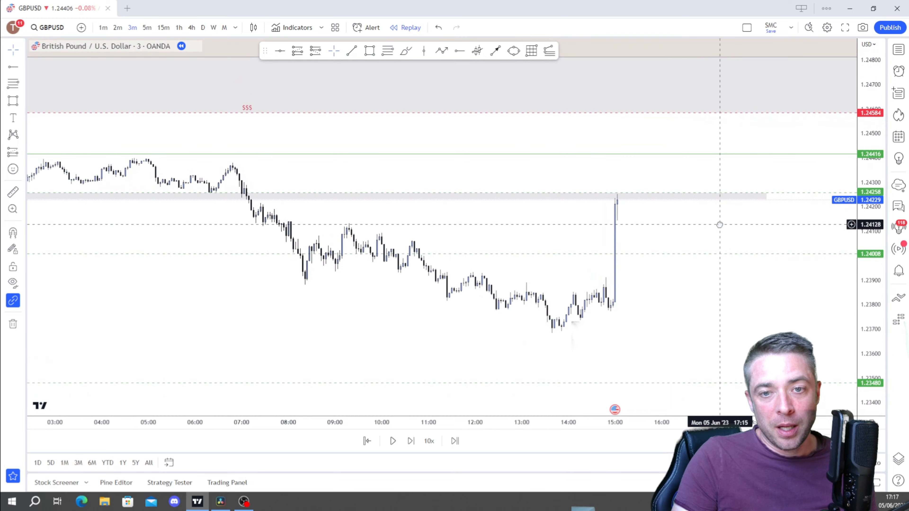
mouse_move(614, 302)
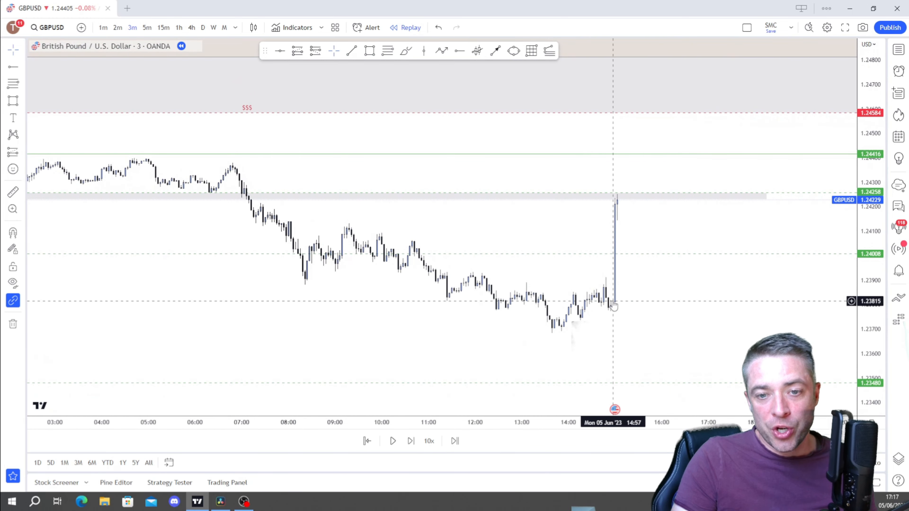
mouse_move(606, 222)
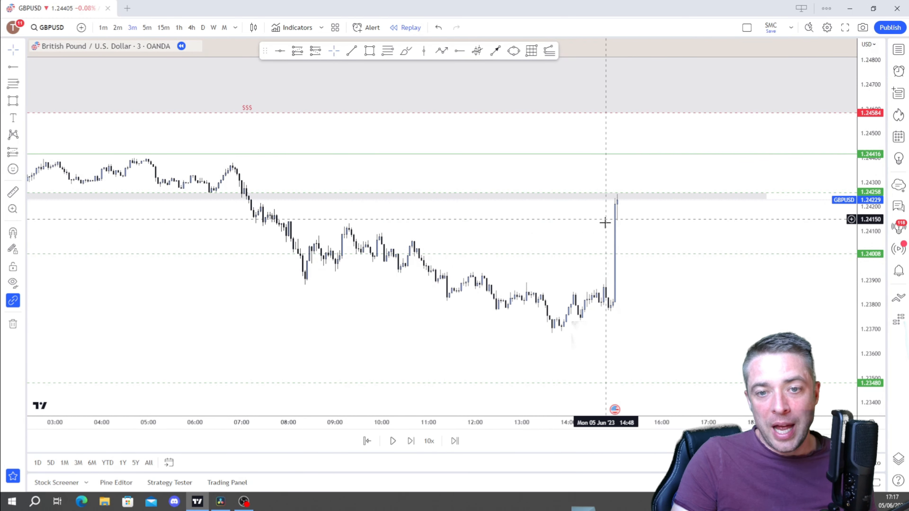
mouse_move(387, 85)
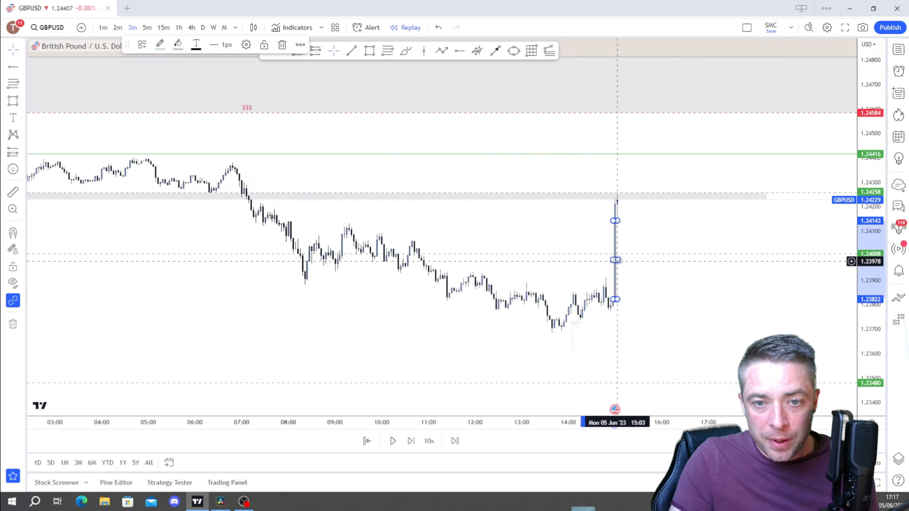
Clone an FVG box over the gap left by the big bullish candle.
right_click(615, 261)
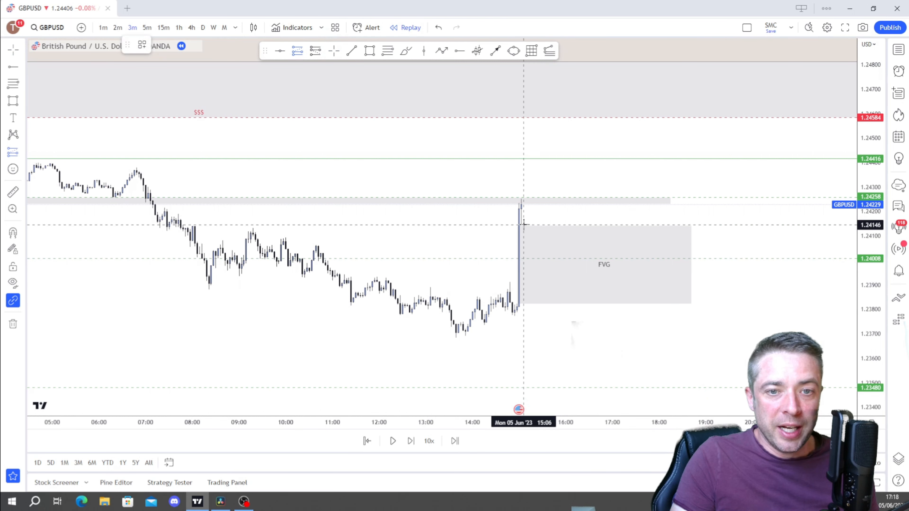
click(522, 225)
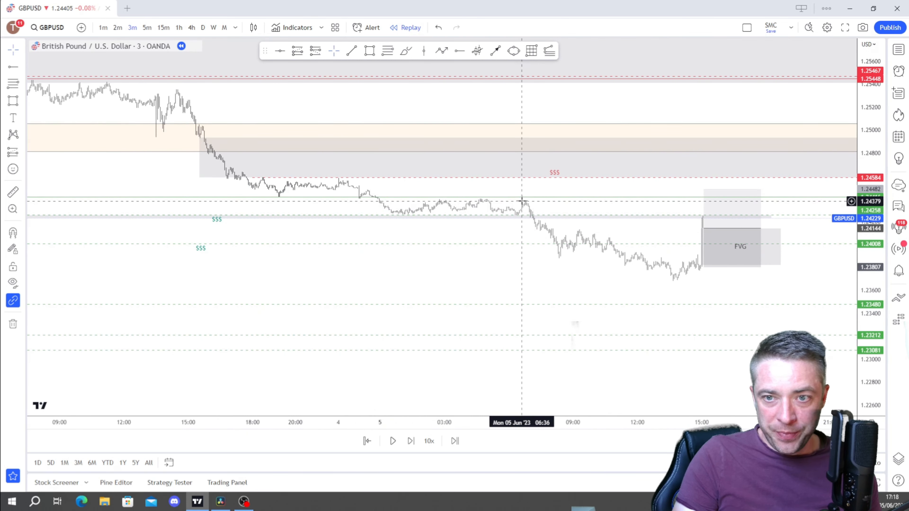
mouse_move(757, 281)
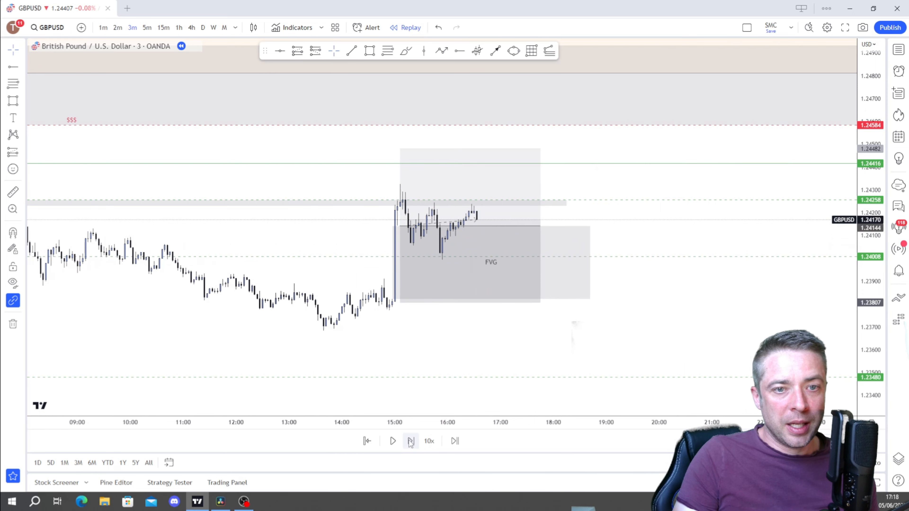
Advance the replay two bars, then widen the long position box to the right.
click(411, 441)
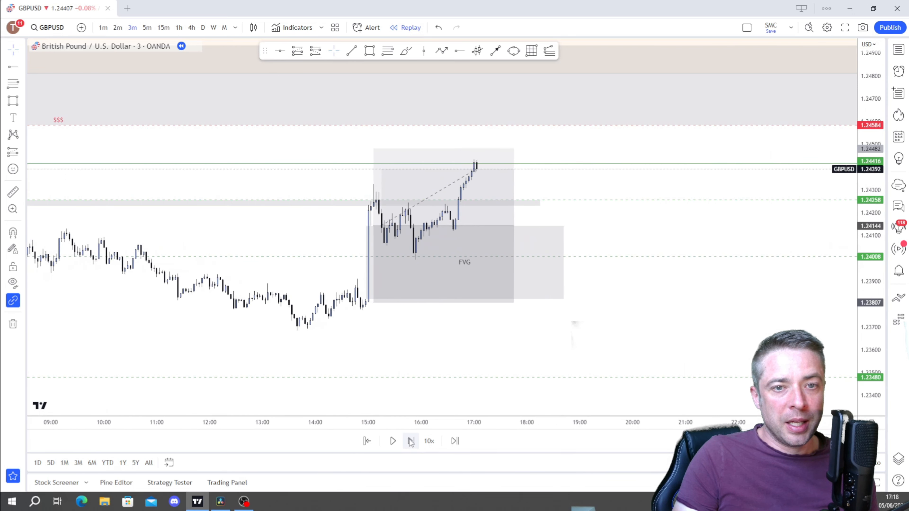
click(410, 441)
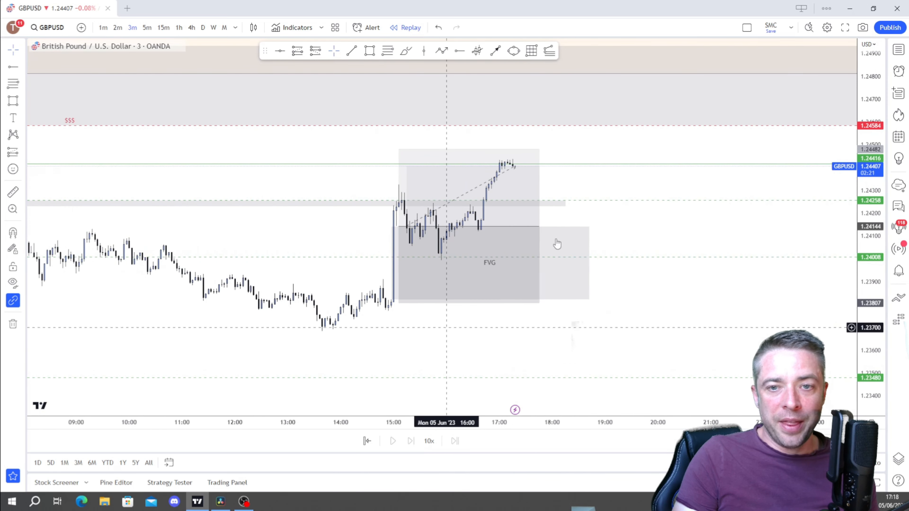
mouse_move(757, 285)
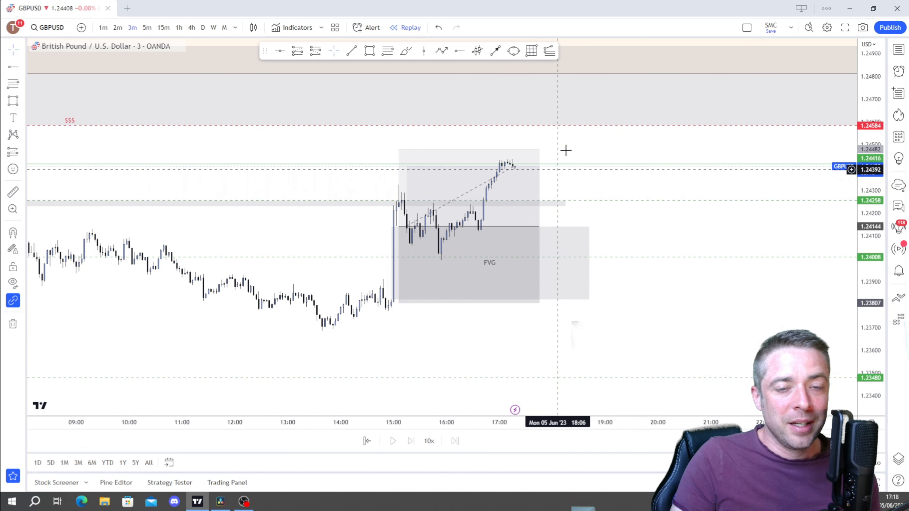
mouse_move(545, 220)
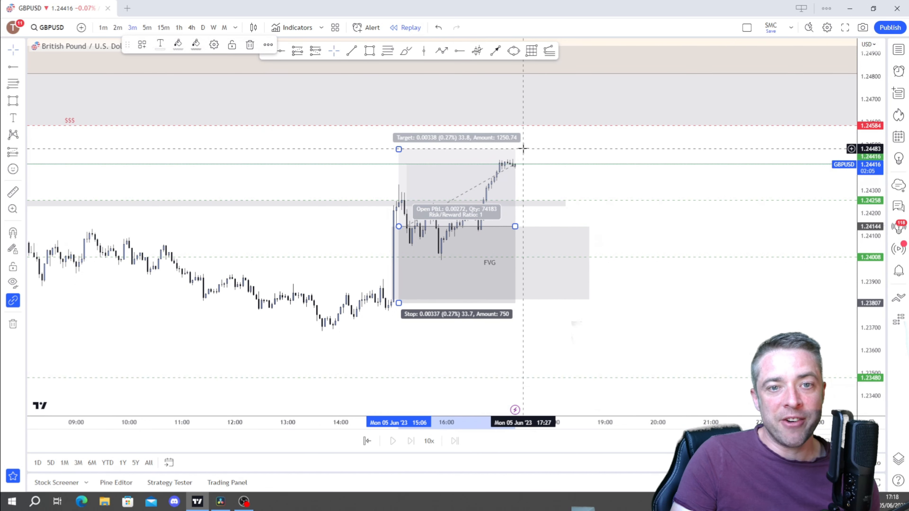
click(606, 358)
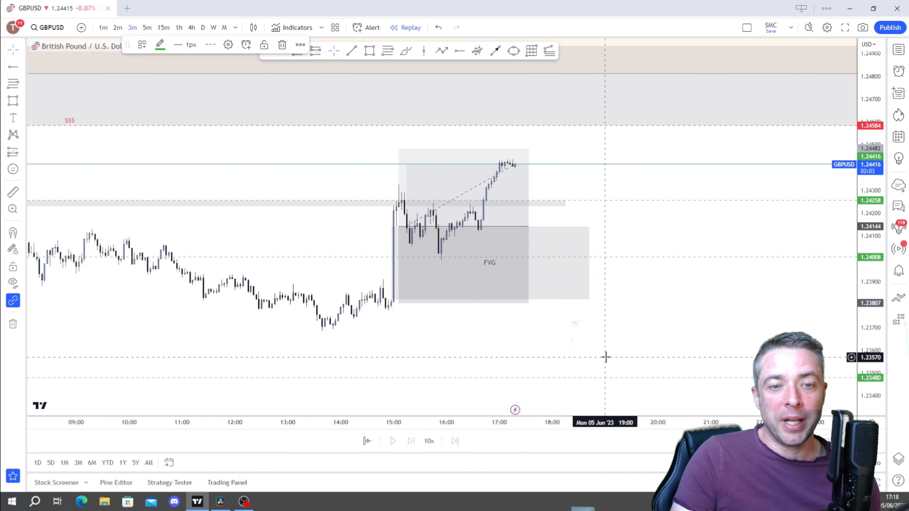
mouse_move(437, 352)
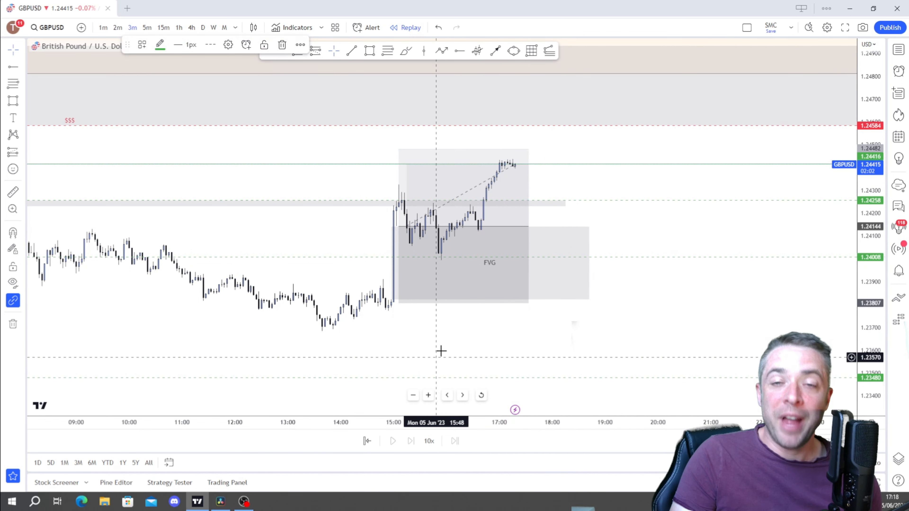
mouse_move(462, 338)
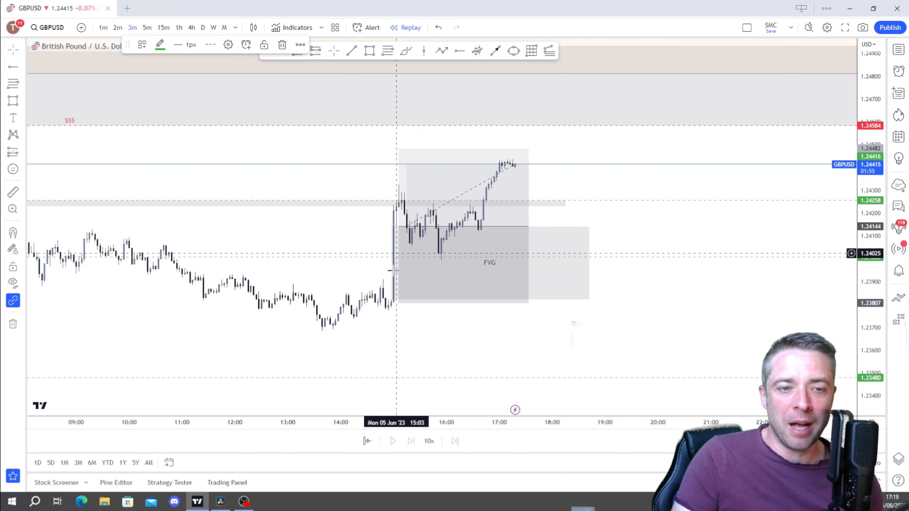
mouse_move(375, 321)
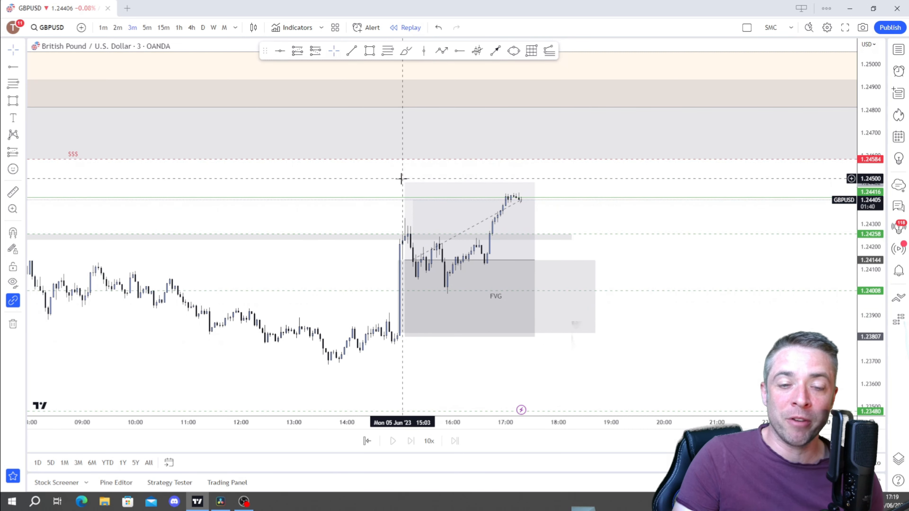
mouse_move(651, 309)
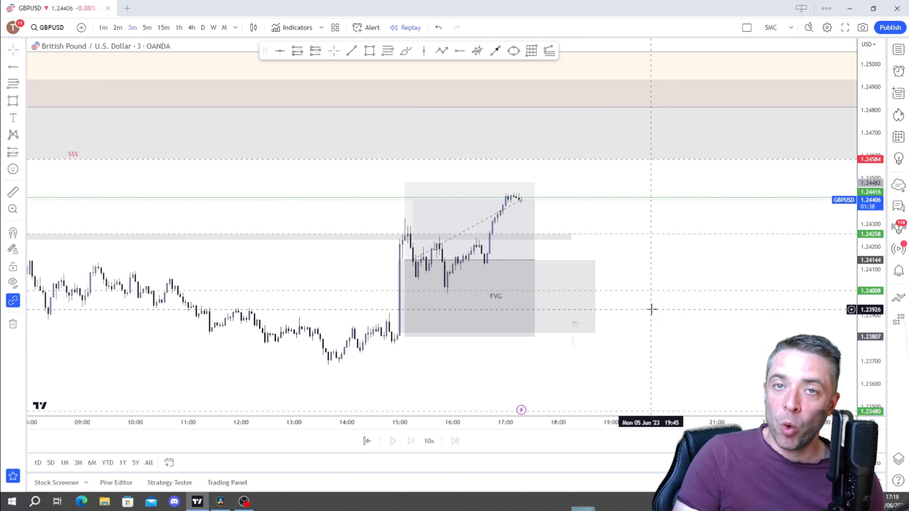
mouse_move(649, 272)
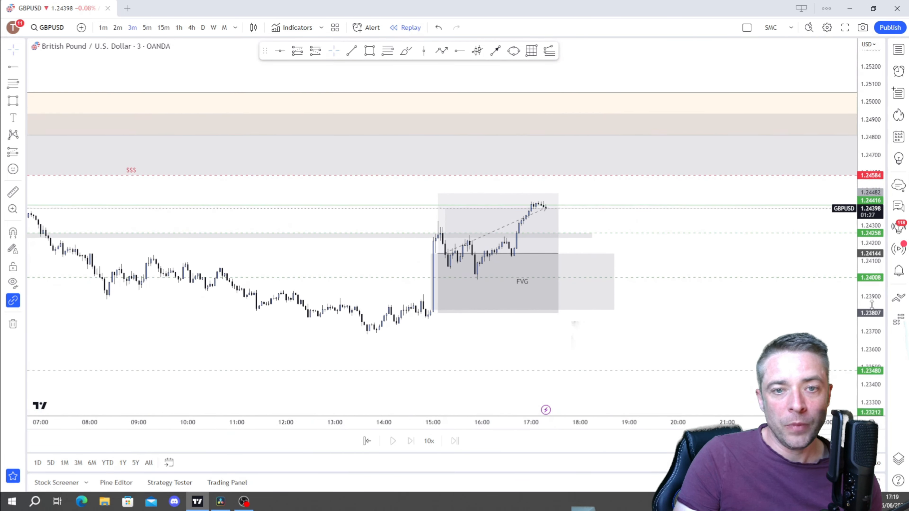
Select the long position box to stretch it further ahead in time.
click(438, 254)
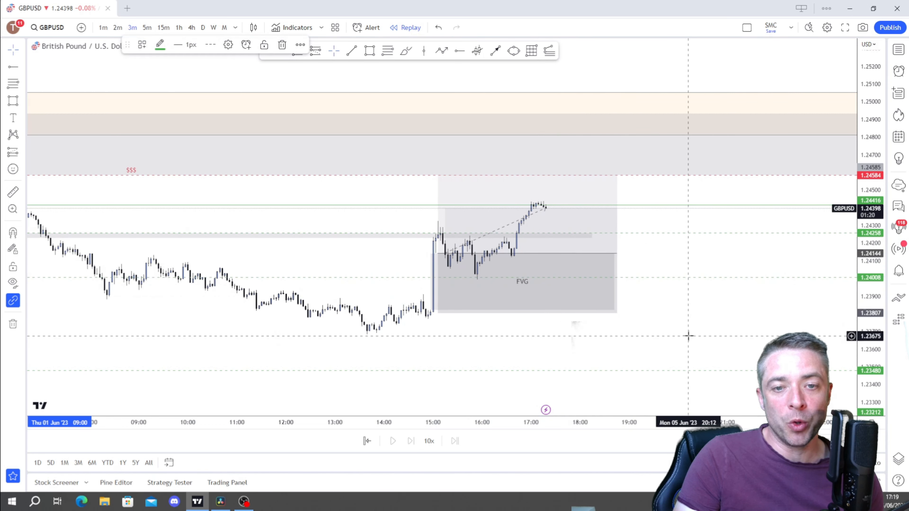
mouse_move(571, 443)
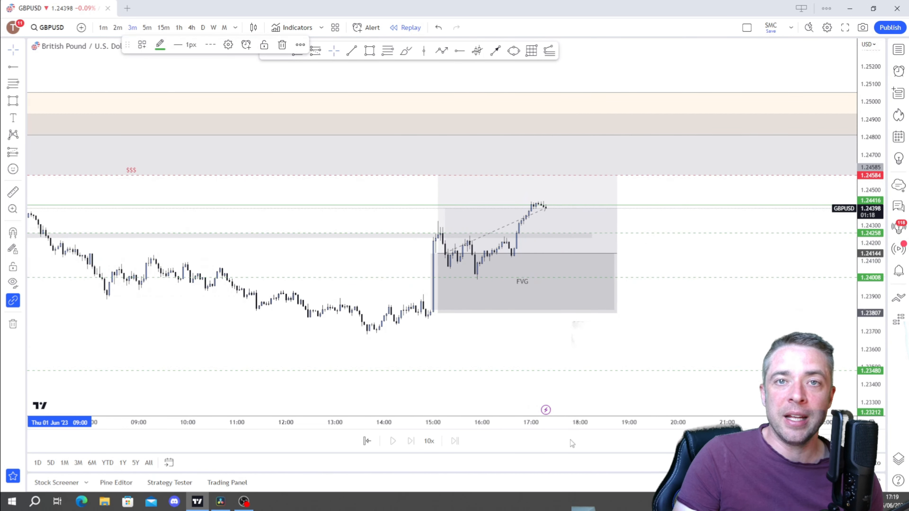
mouse_move(573, 437)
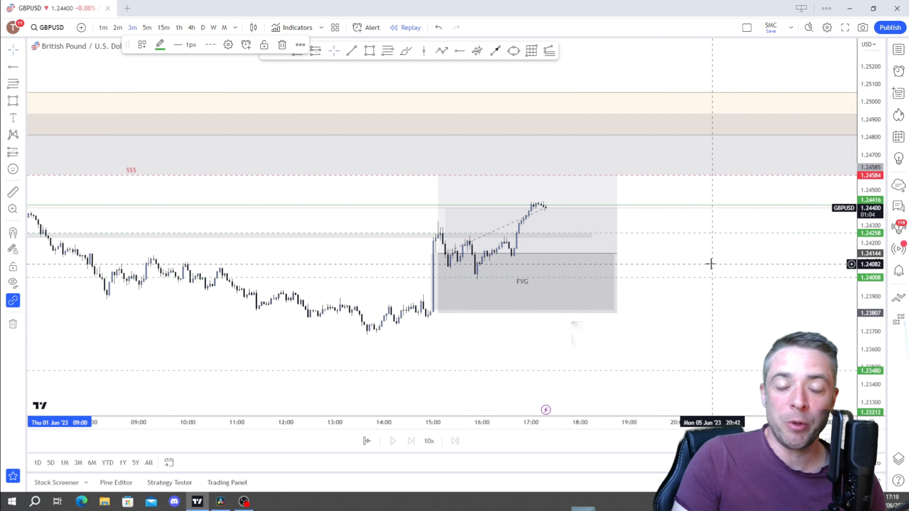
mouse_move(636, 256)
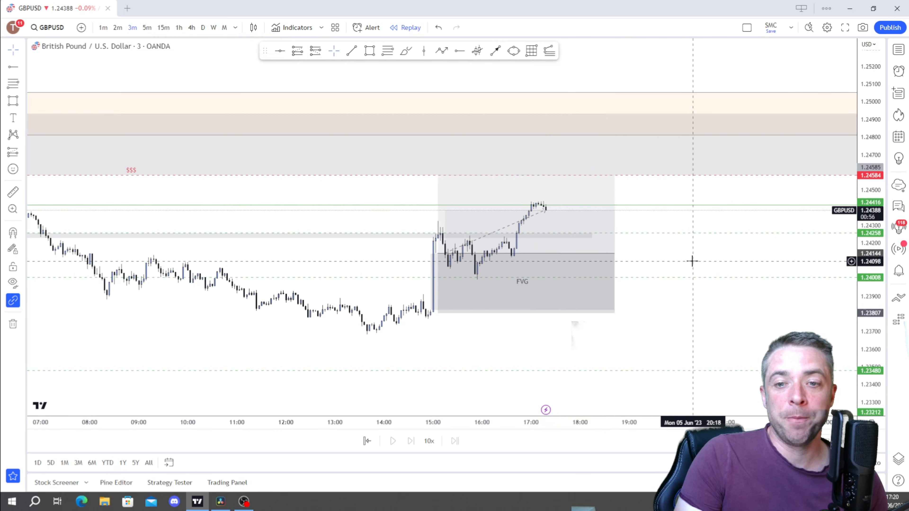
mouse_move(656, 334)
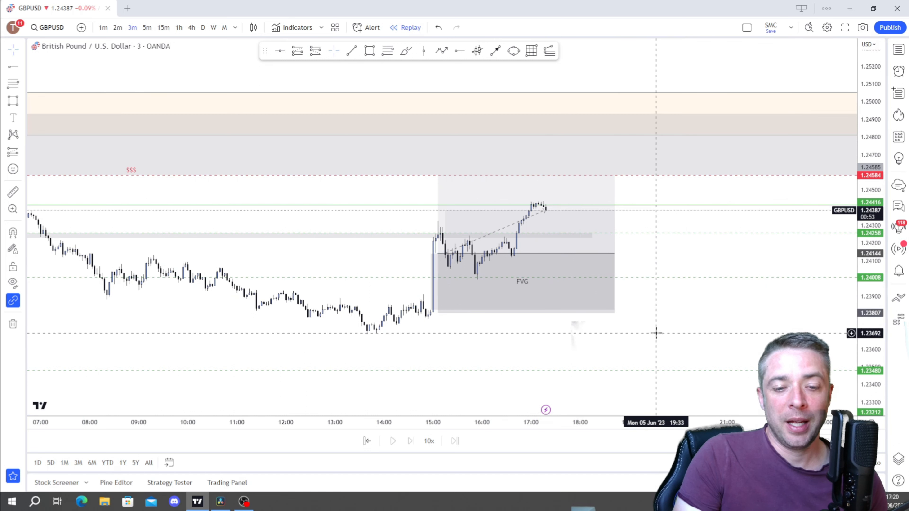